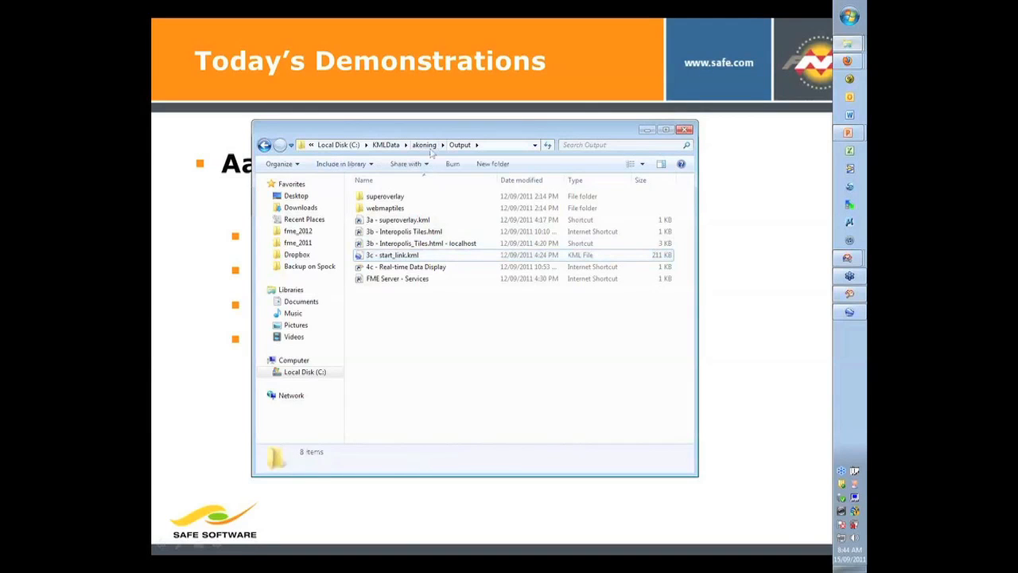
- Go up to the parent data folder and select the 'San Fran Bus xml data' shortcut
click(423, 143)
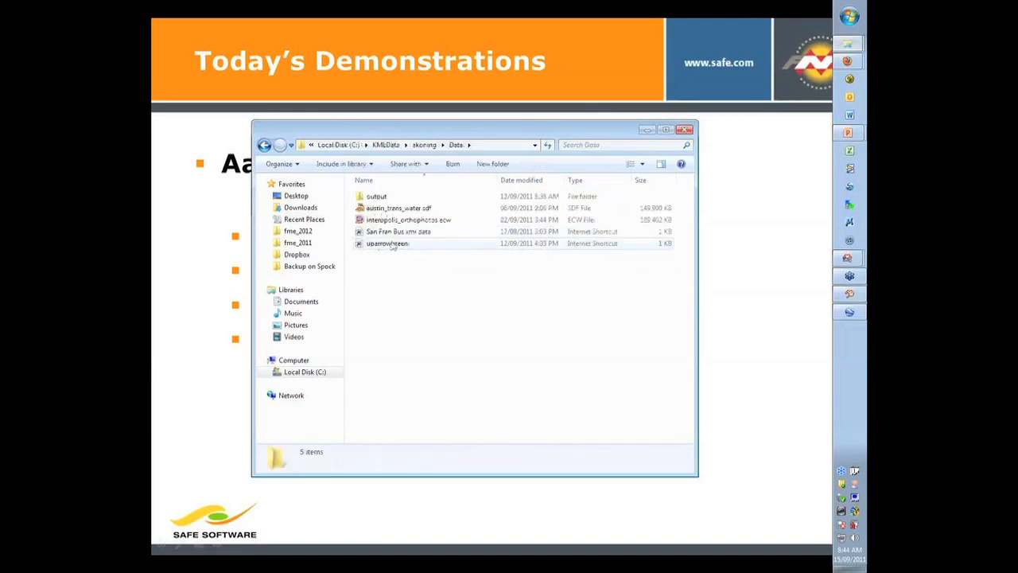
click(397, 232)
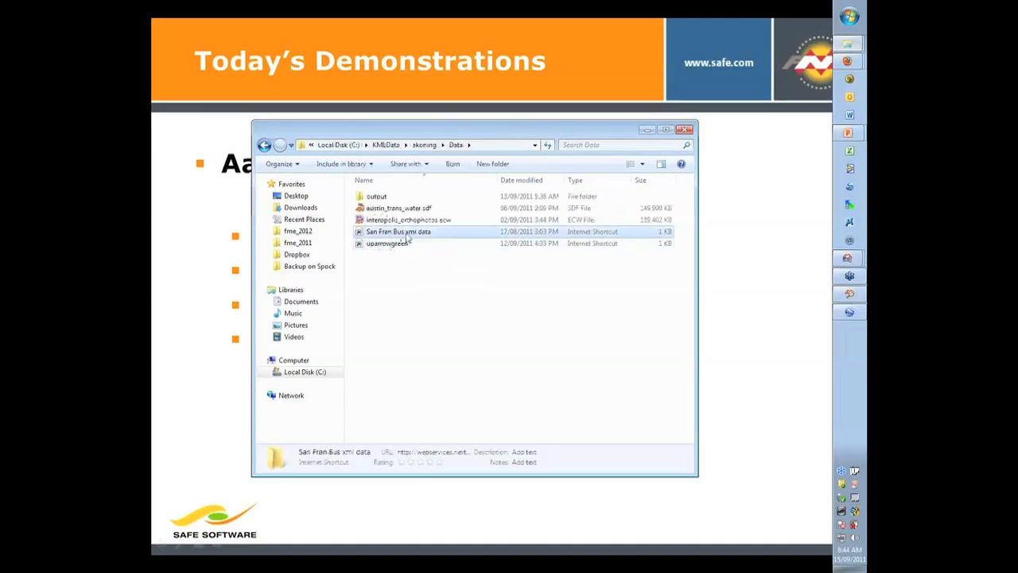
- View the live Muni vehicle-location XML feed in Firefox and refresh it repeatedly to watch positions update
double_click(397, 232)
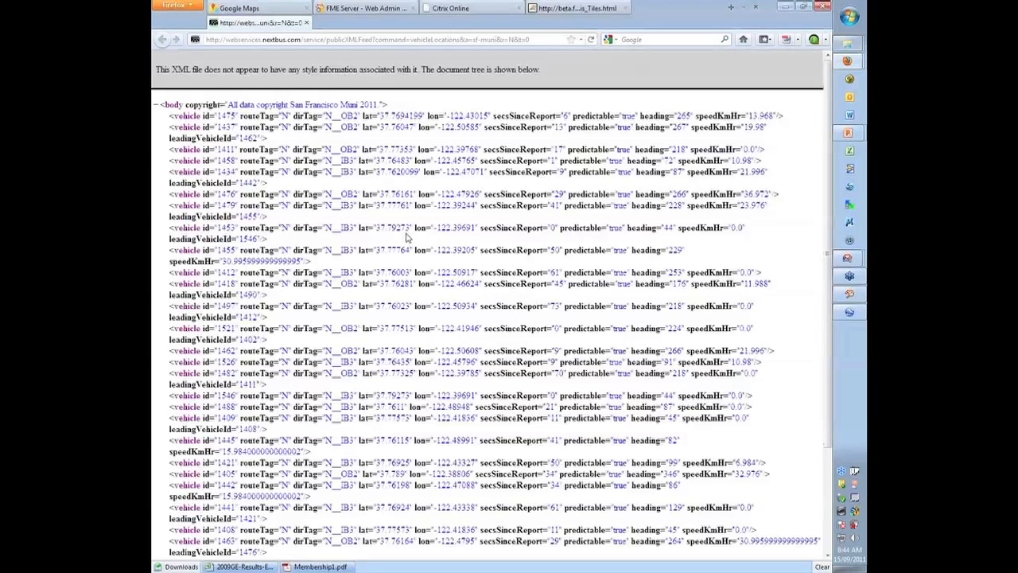
mouse_move(746, 104)
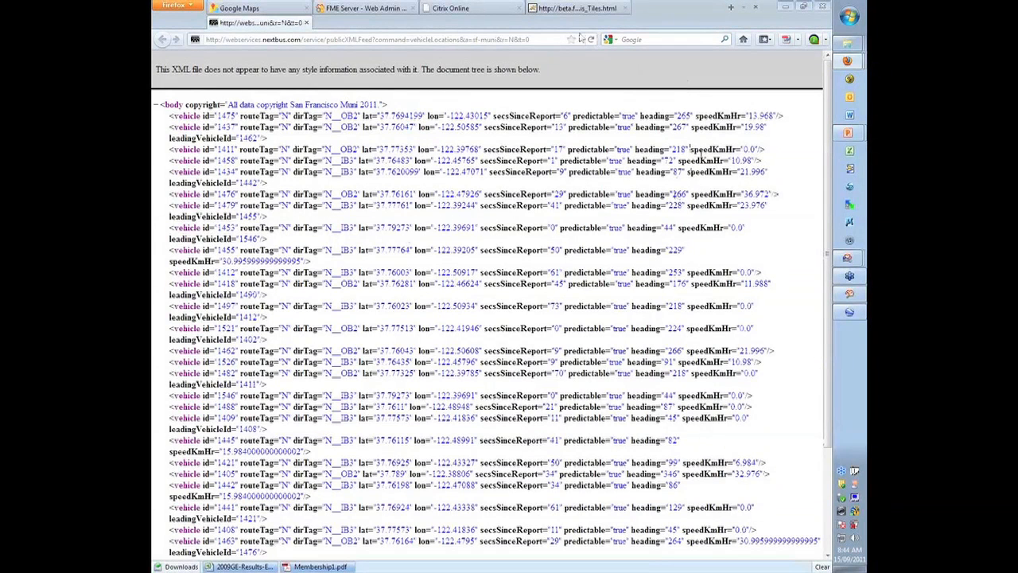
click(592, 38)
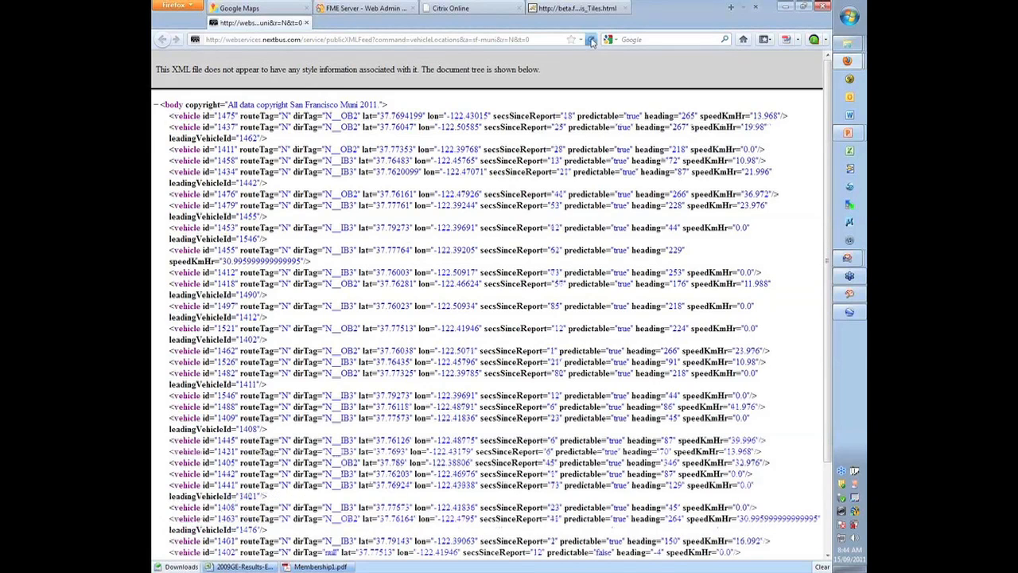
click(591, 38)
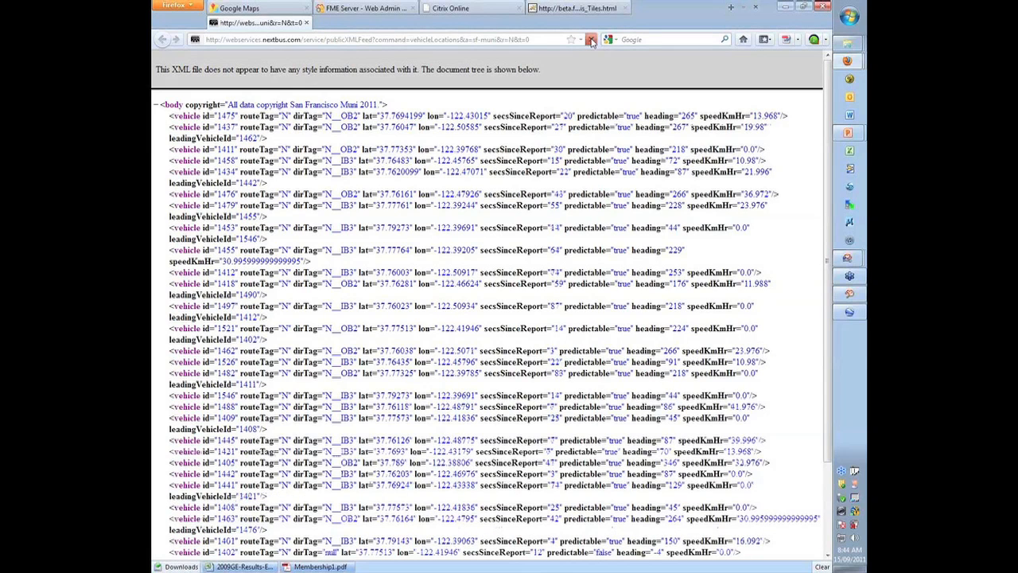
click(592, 38)
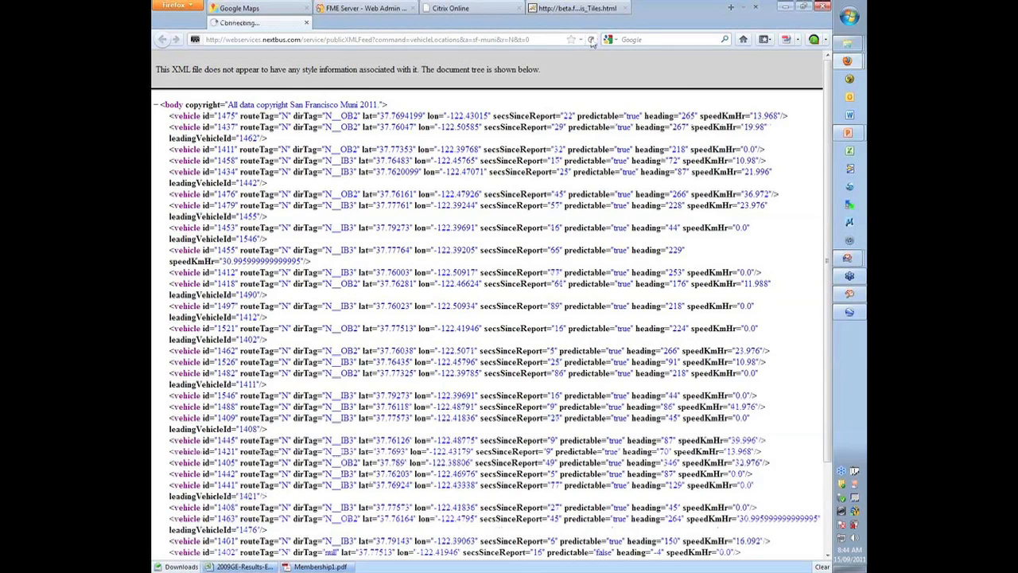
click(590, 38)
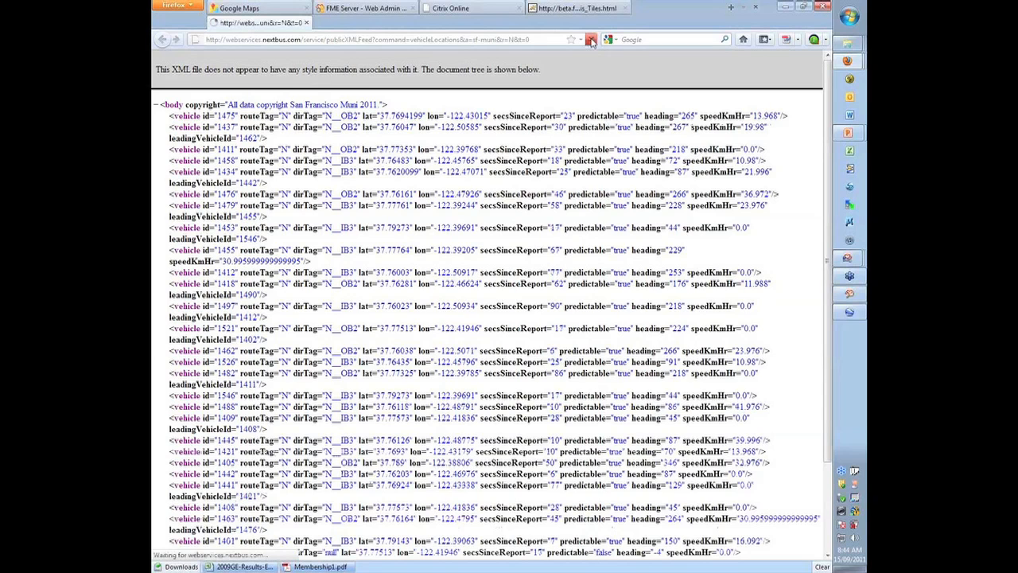
click(590, 38)
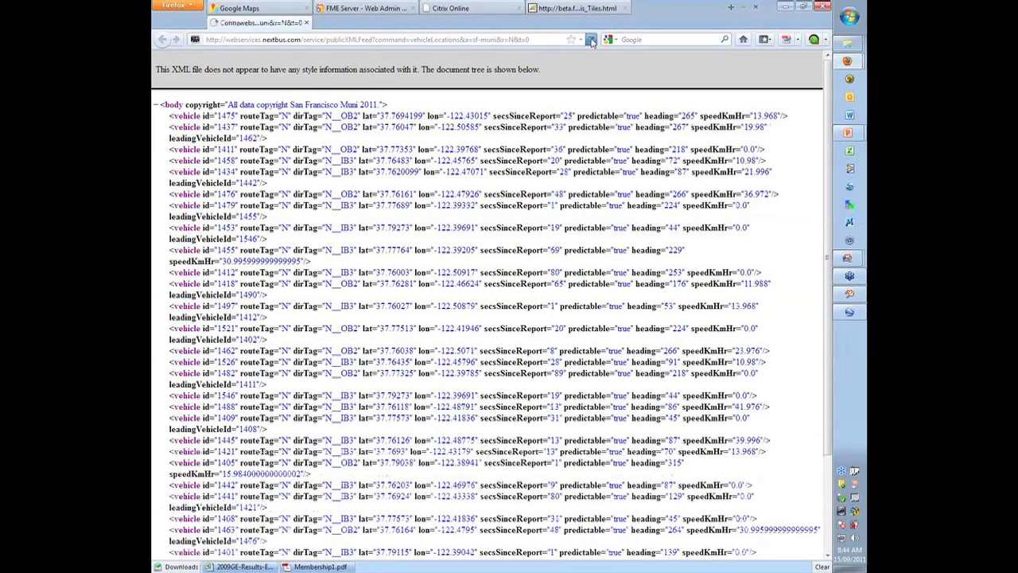
click(591, 38)
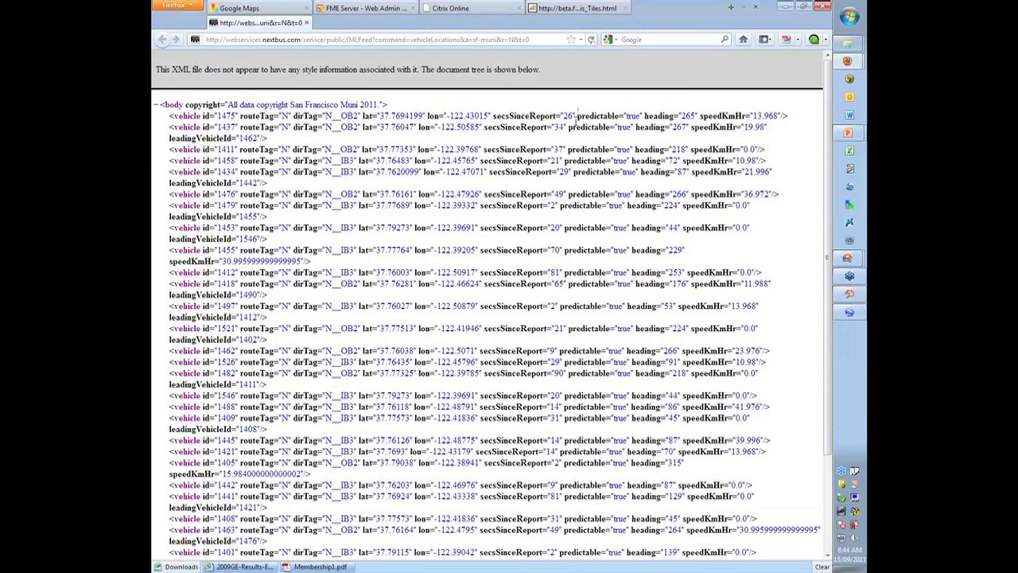
click(591, 38)
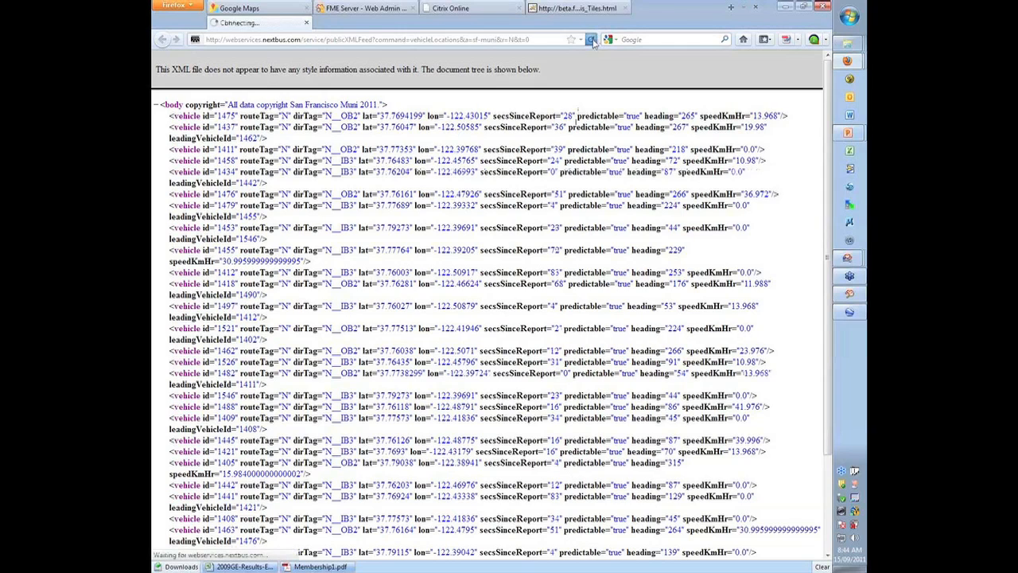
click(592, 38)
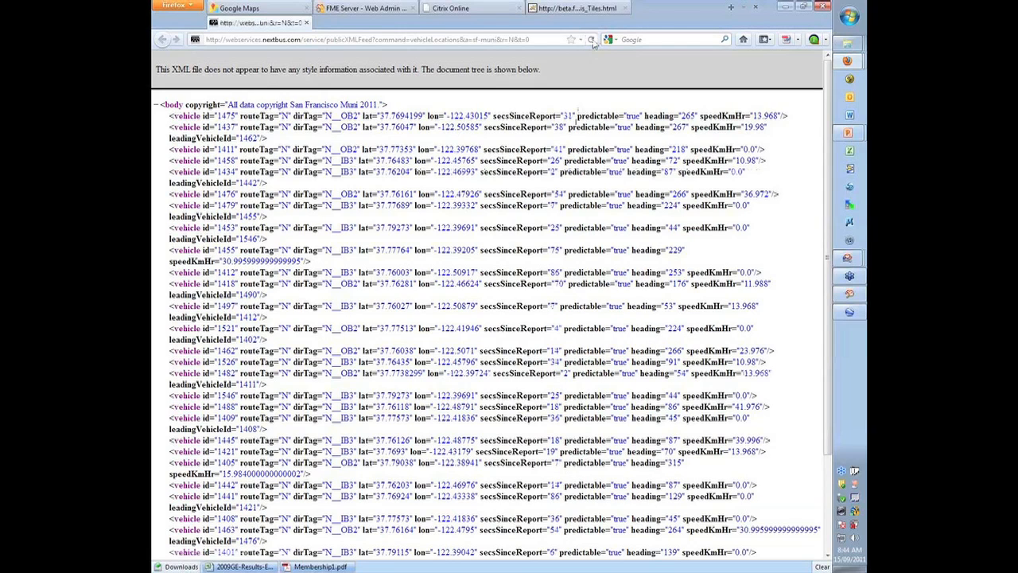
click(591, 38)
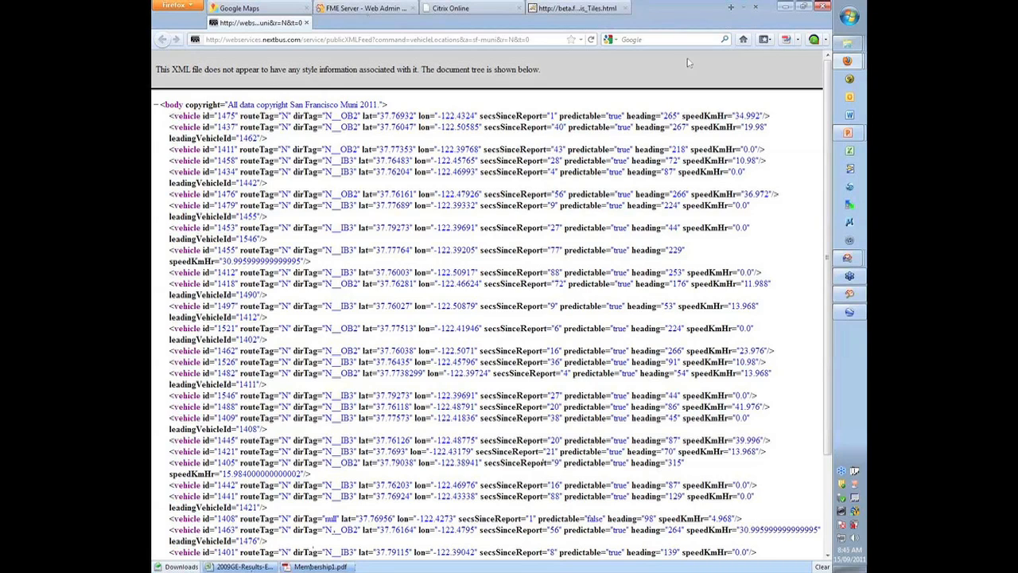
click(849, 44)
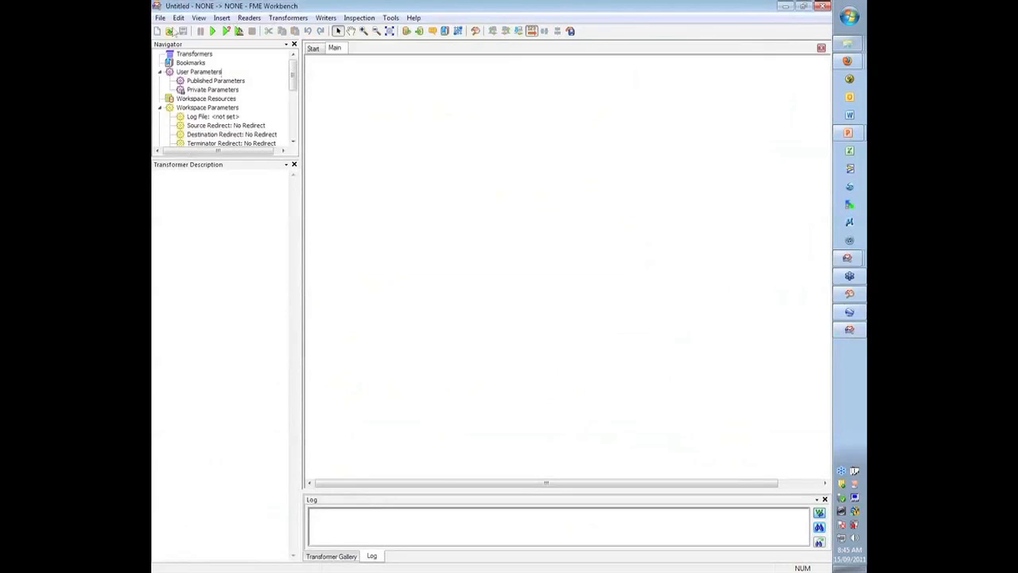
- Start Generate Workspace with an XML reader whose dataset is the Muni feed URL copied from Firefox
click(159, 17)
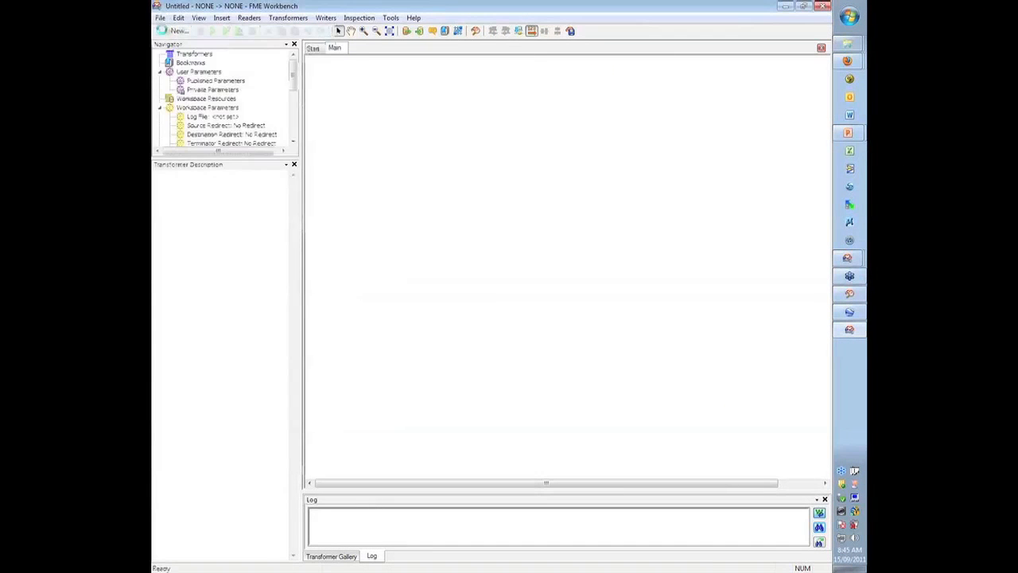
click(178, 30)
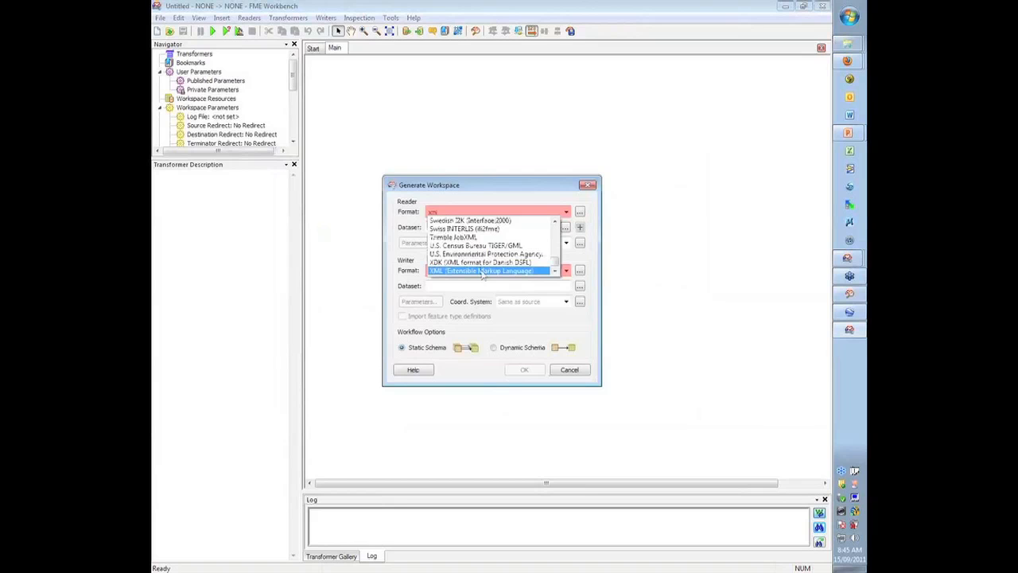
click(483, 270)
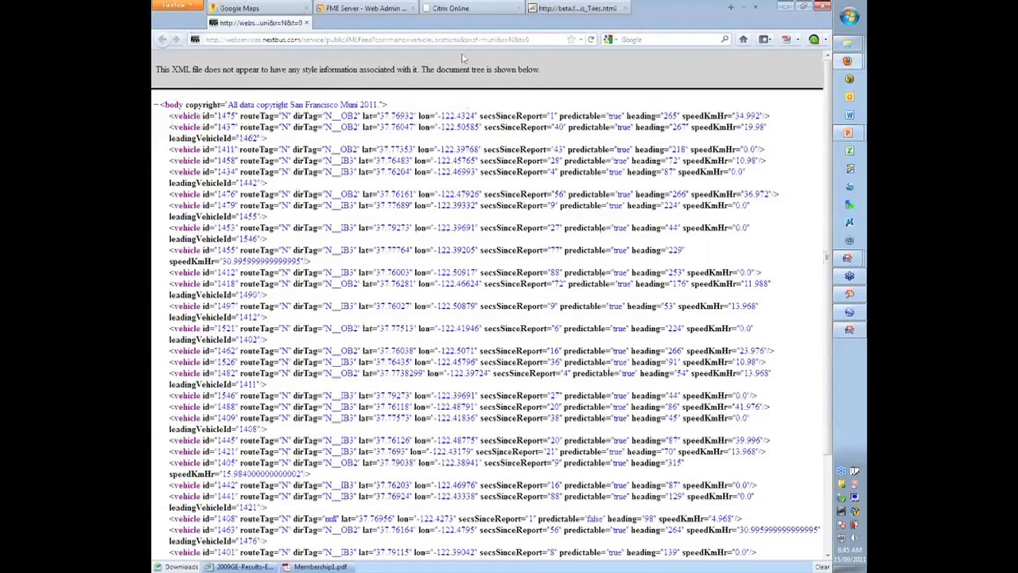
click(365, 38)
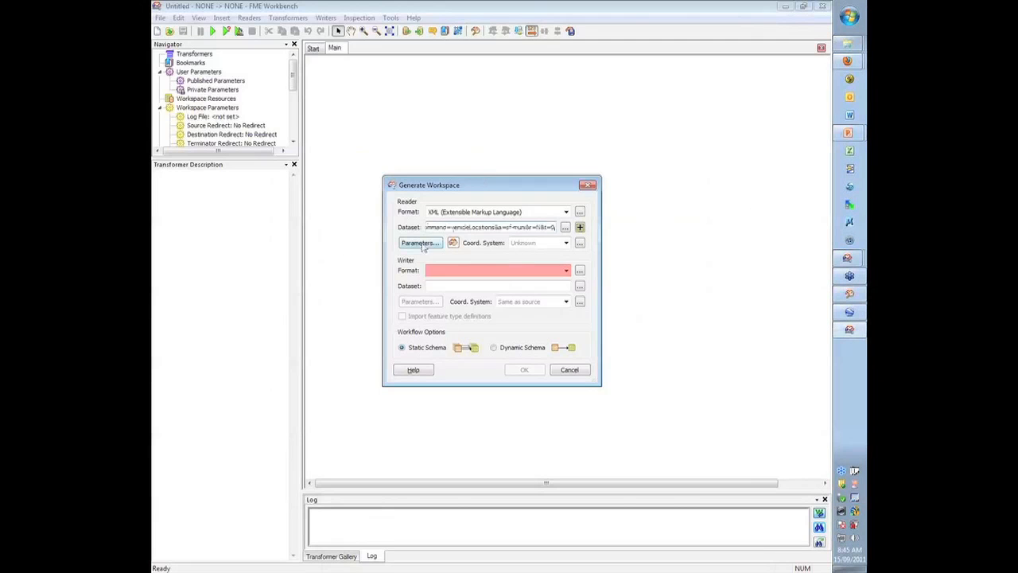
click(420, 242)
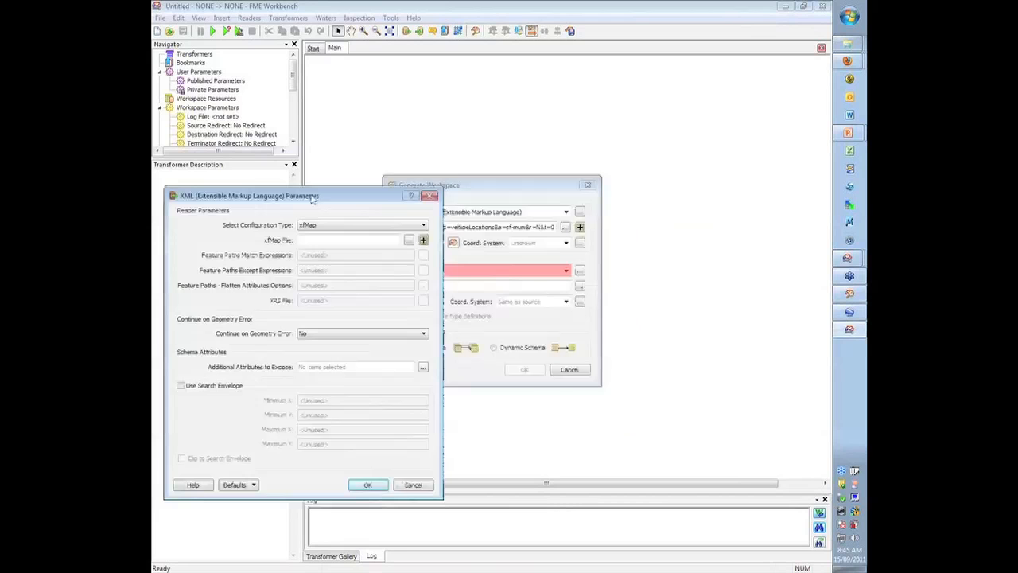
- Set the XML reader to 'Feature Paths With Attributes Flattened' with a match expression and confirm
drag(251, 195, 254, 211)
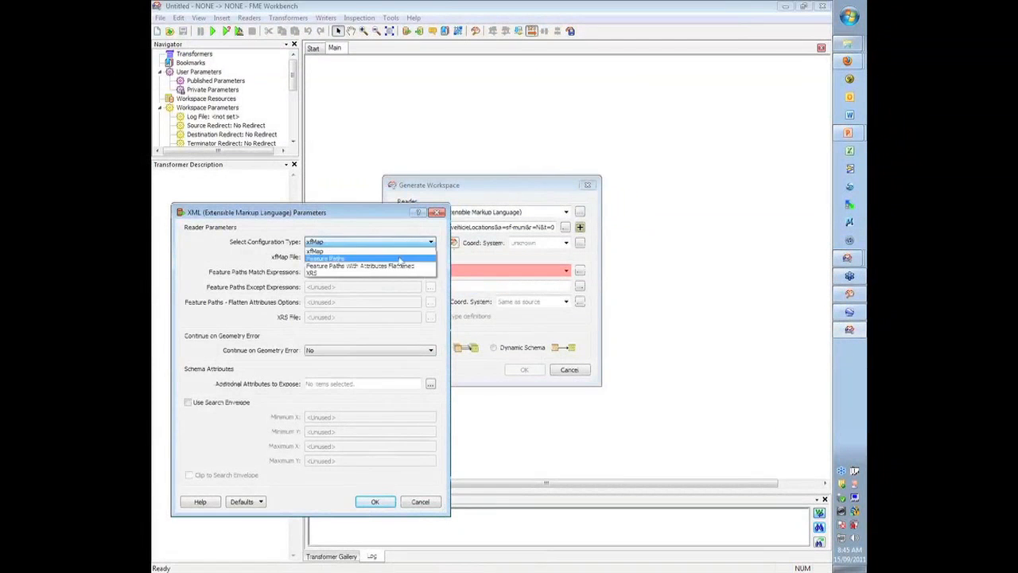
mouse_move(358, 266)
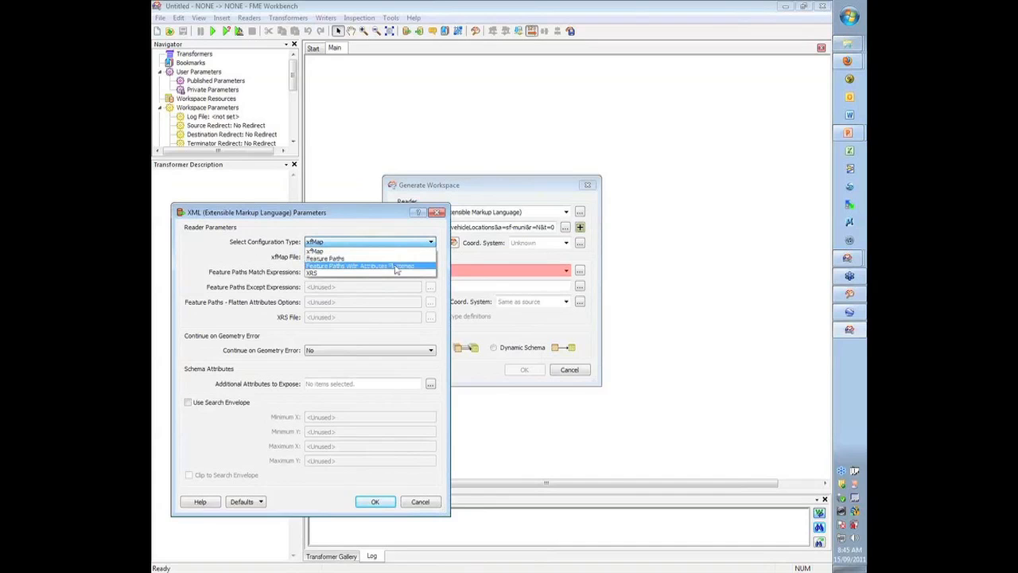
click(368, 264)
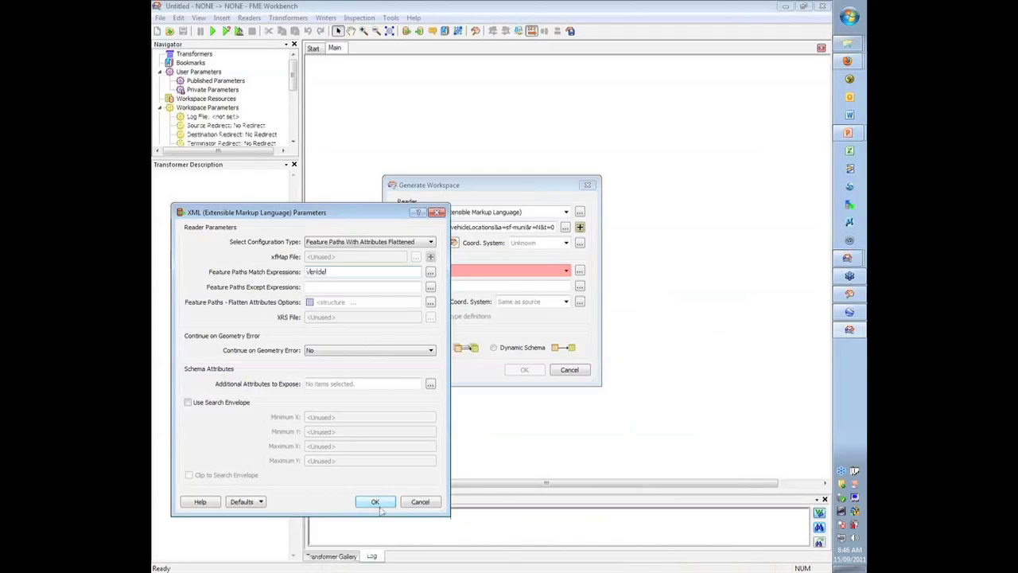
click(375, 501)
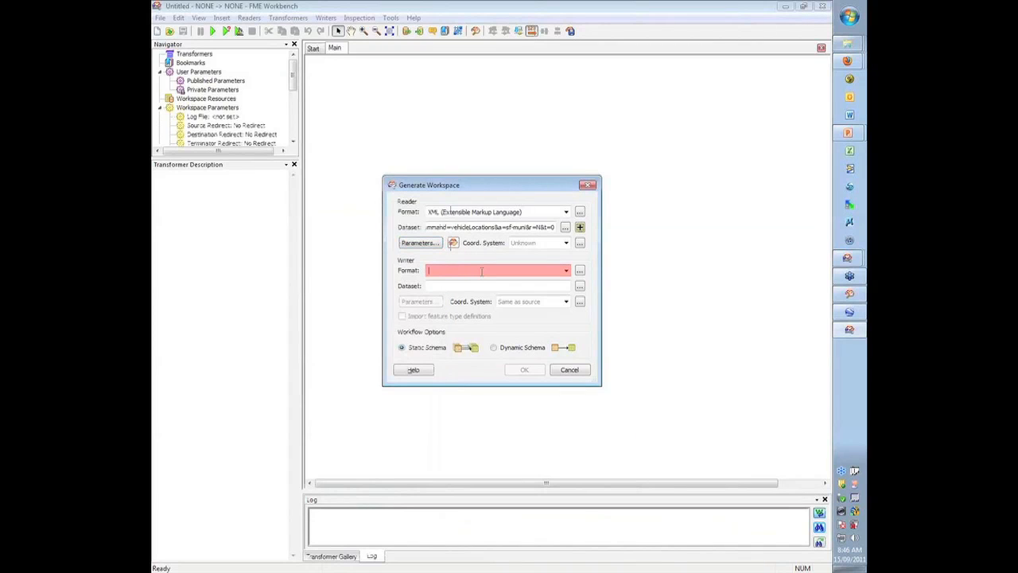
- Set the writer format to Google Earth KML with an output file named 'output' and generate the workspace
text(kml)
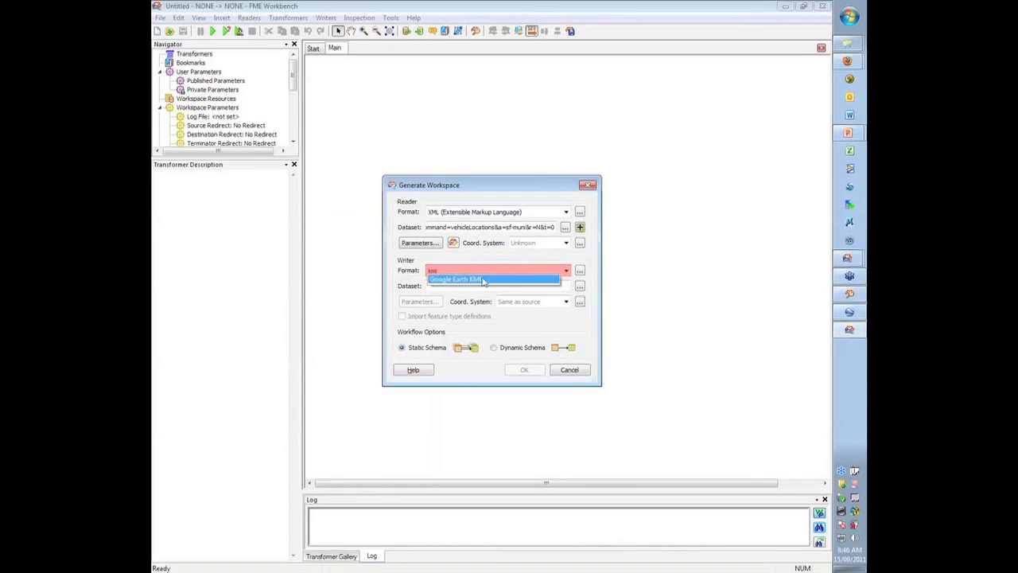
click(453, 280)
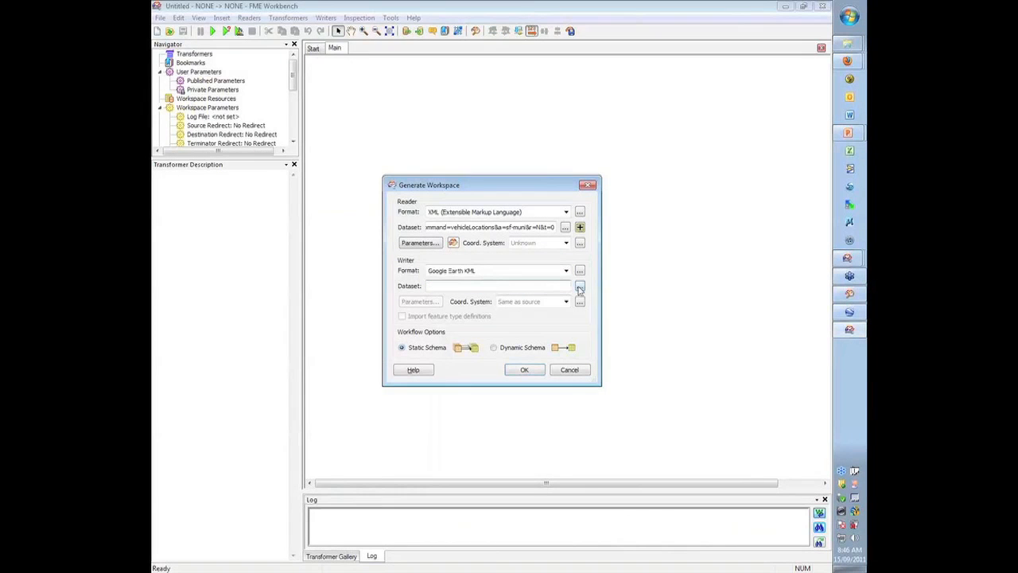
click(579, 286)
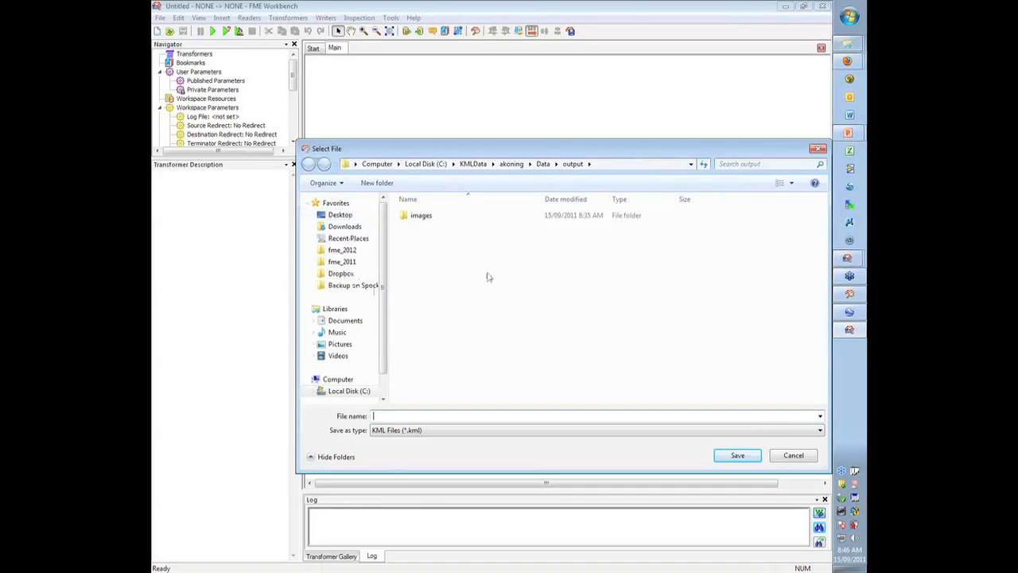
text(output)
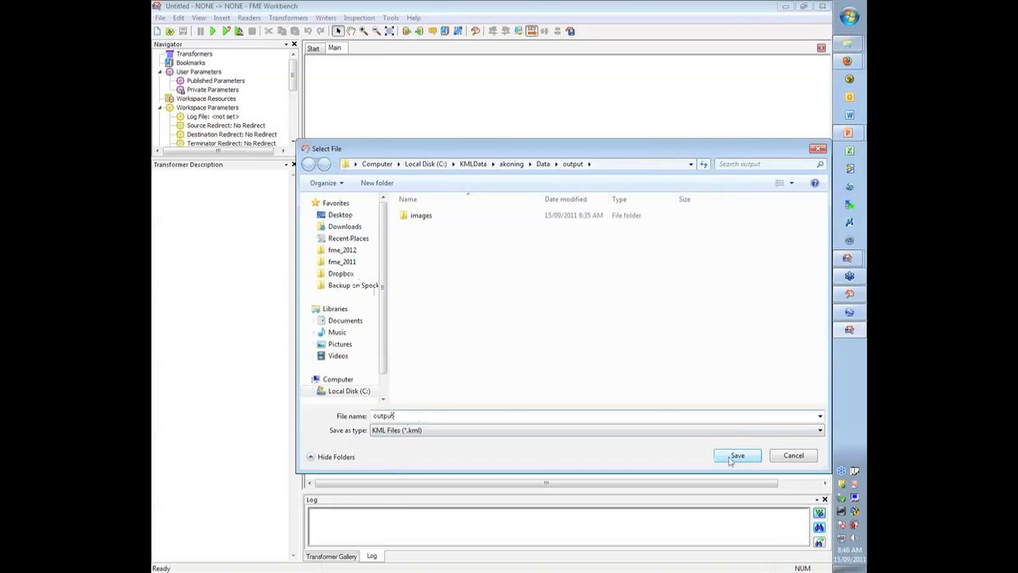
click(736, 455)
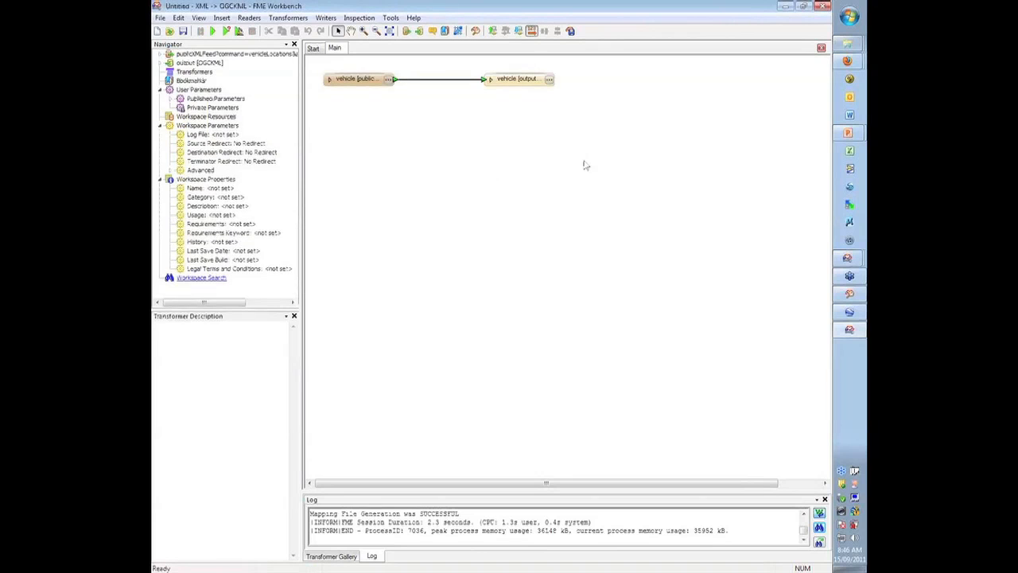
- Move the vehicle writer to the right and expand the vehicle reader's attribute list
drag(516, 80, 782, 92)
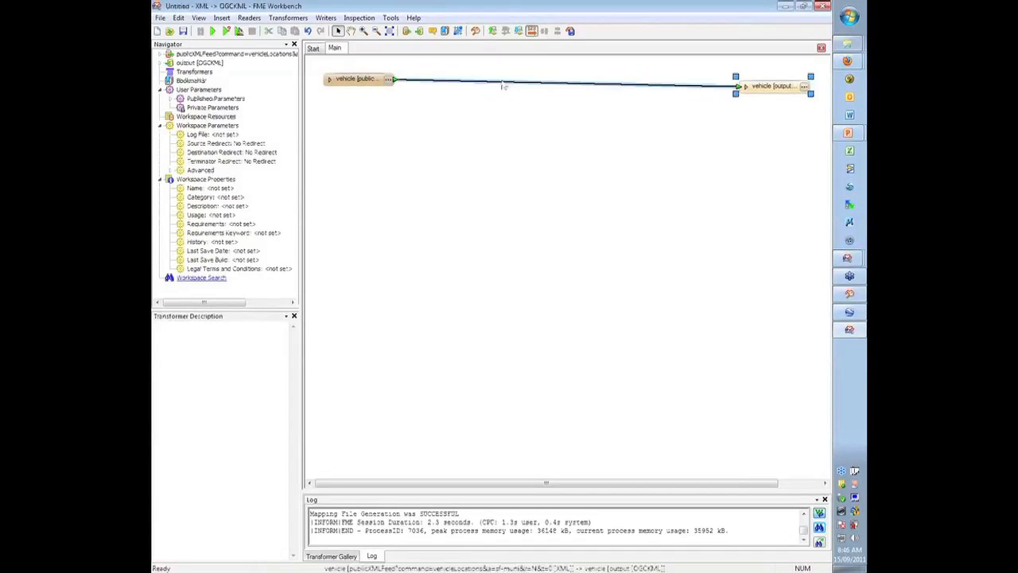
click(356, 78)
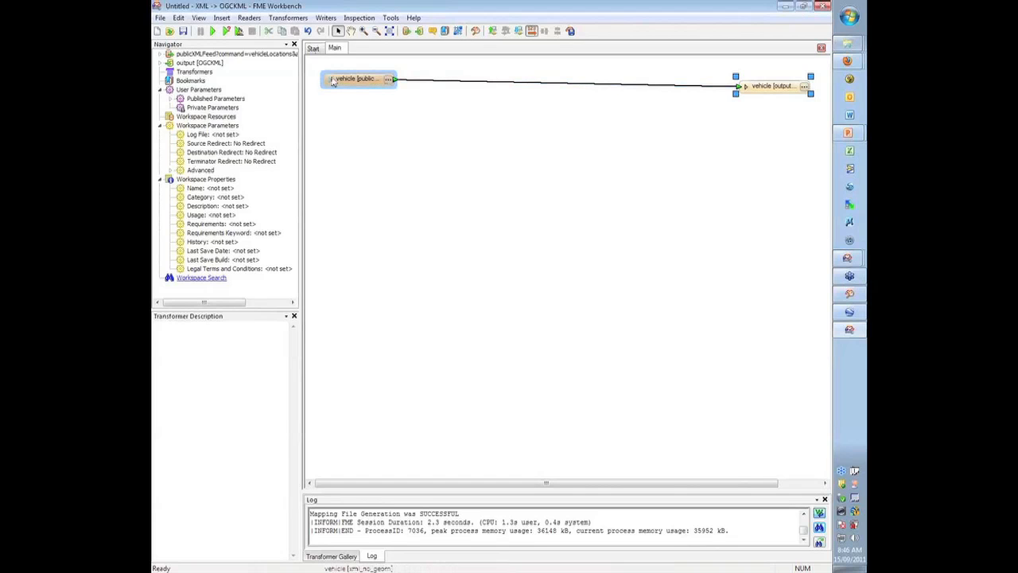
click(357, 78)
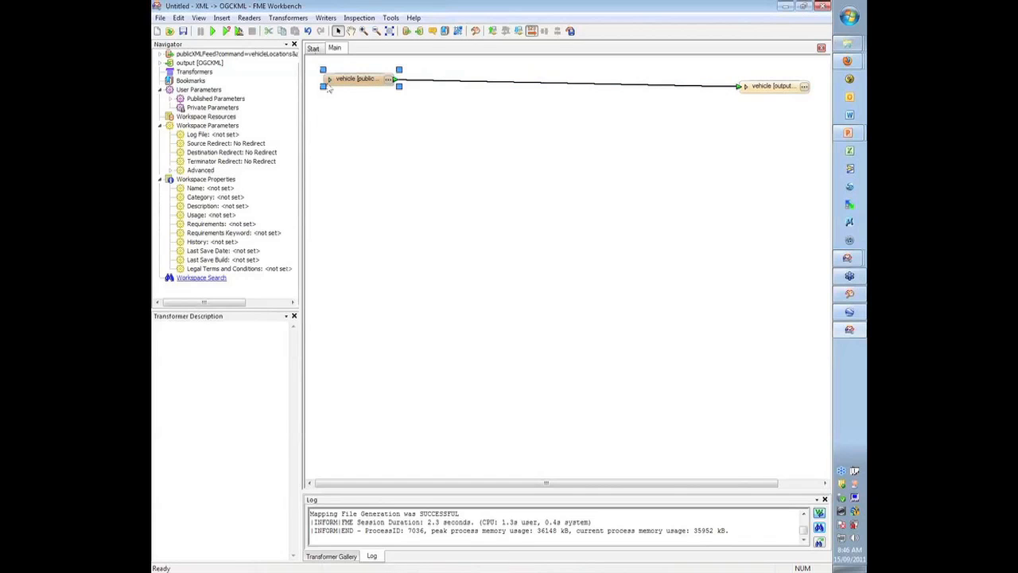
click(329, 79)
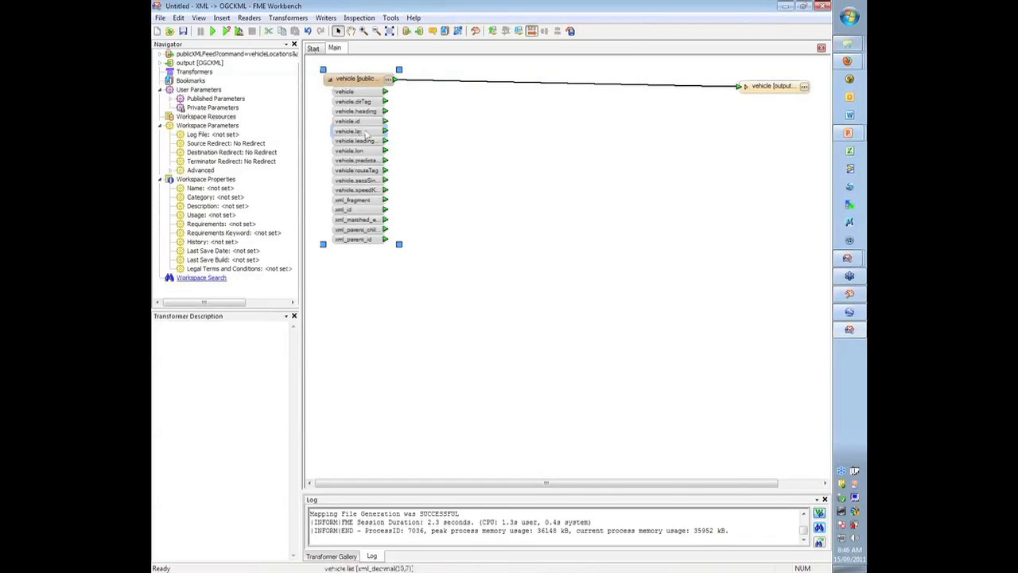
mouse_move(469, 94)
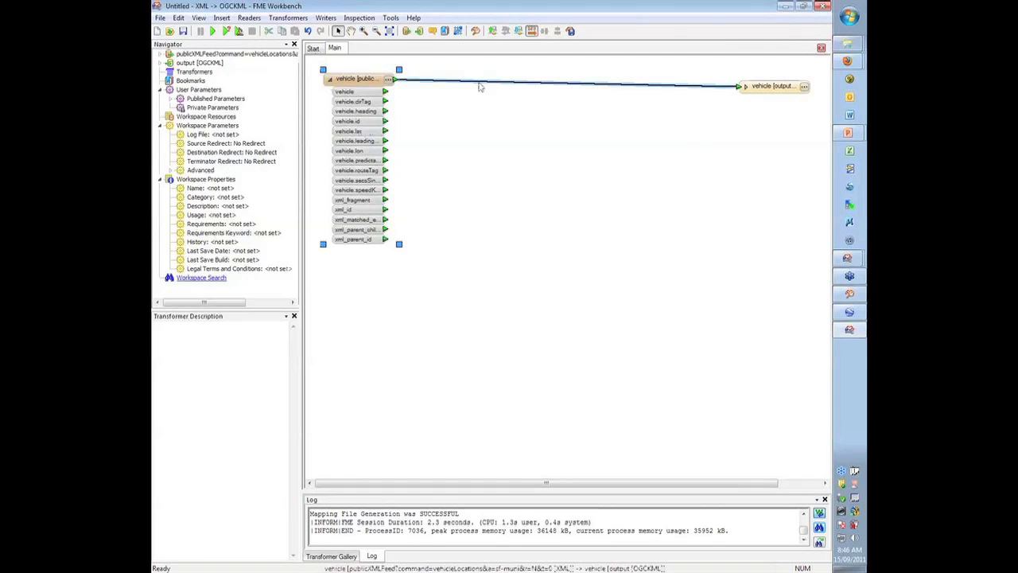
- Insert a 2DPointAdder on the connection with X set to vehicle.lon and Y to vehicle.lat
text(2dpoint)
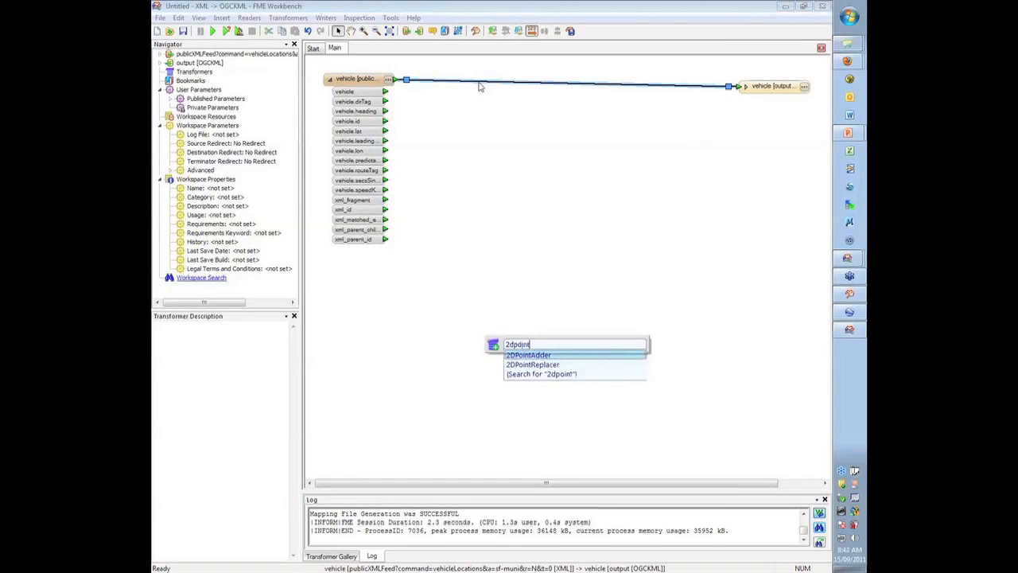
click(528, 353)
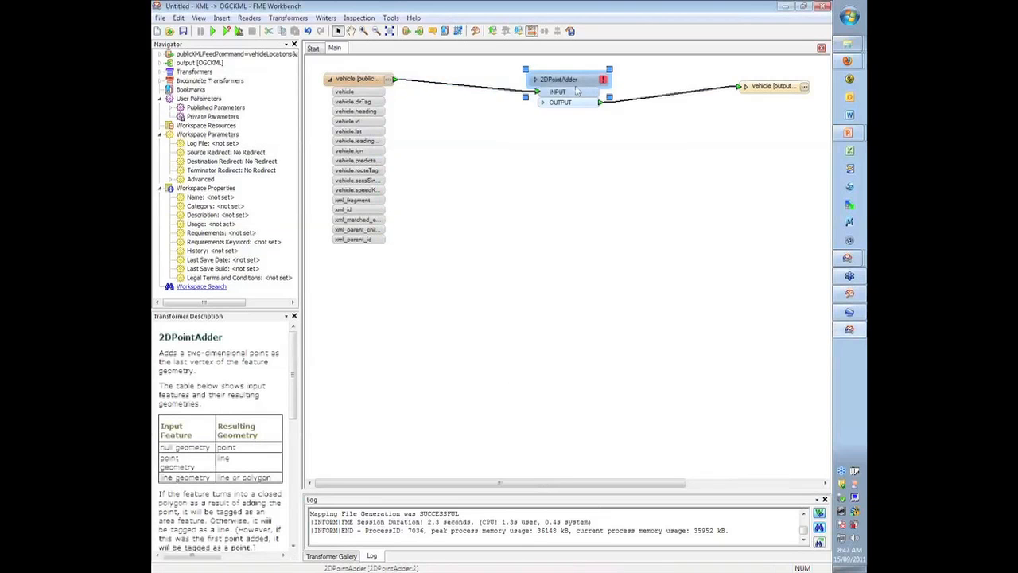
double_click(558, 80)
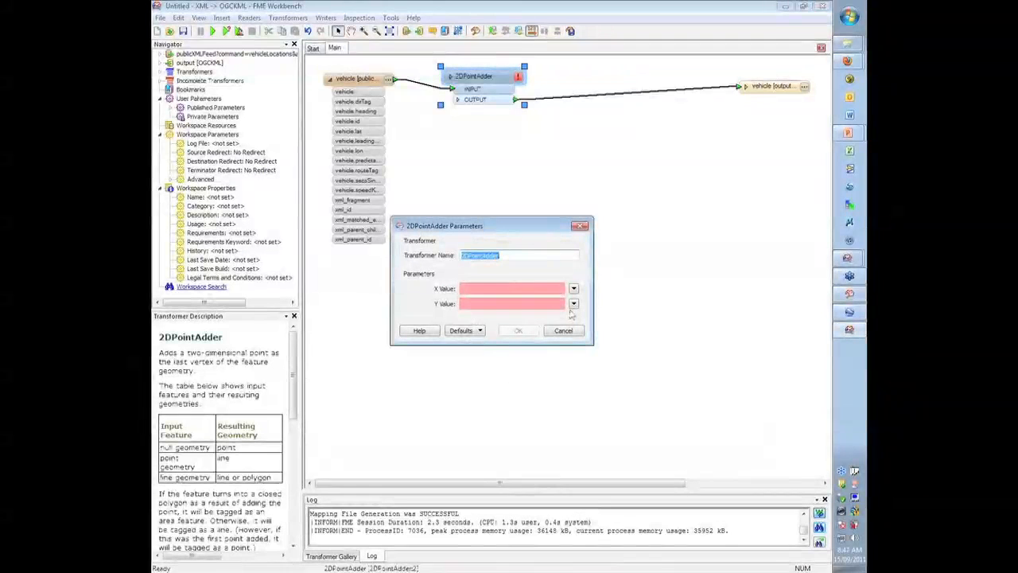
click(573, 288)
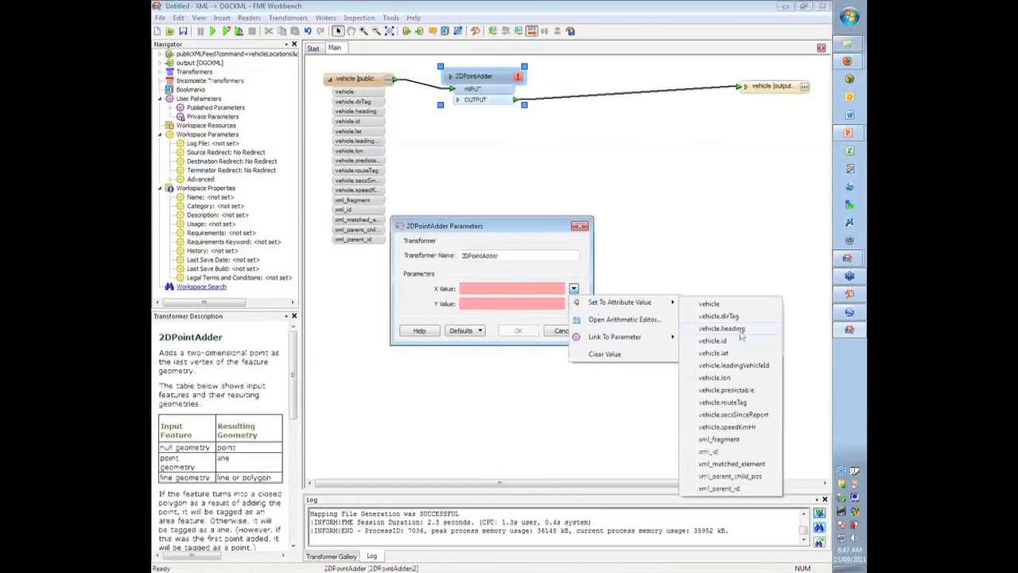
mouse_move(713, 353)
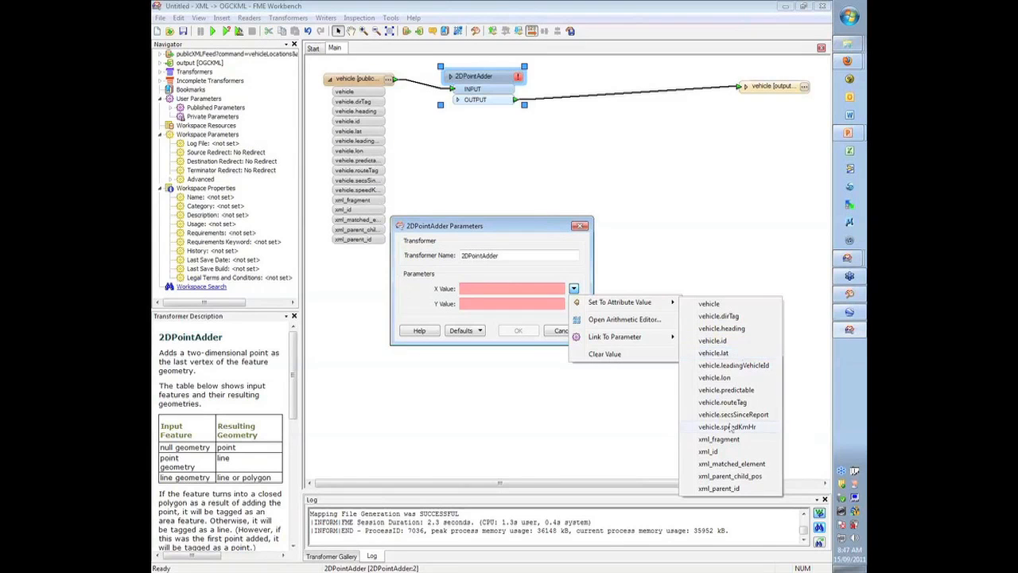
click(712, 377)
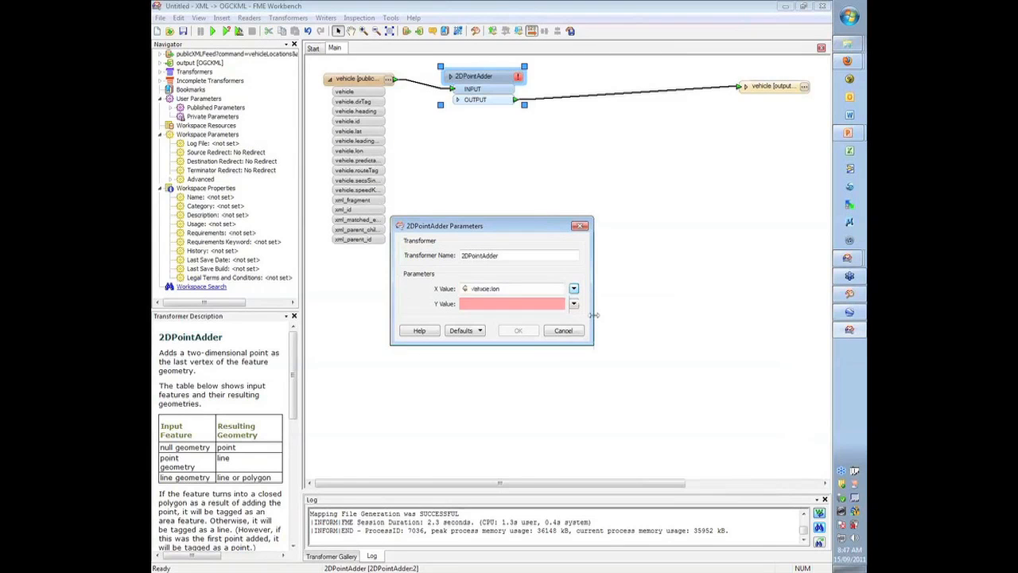
click(572, 304)
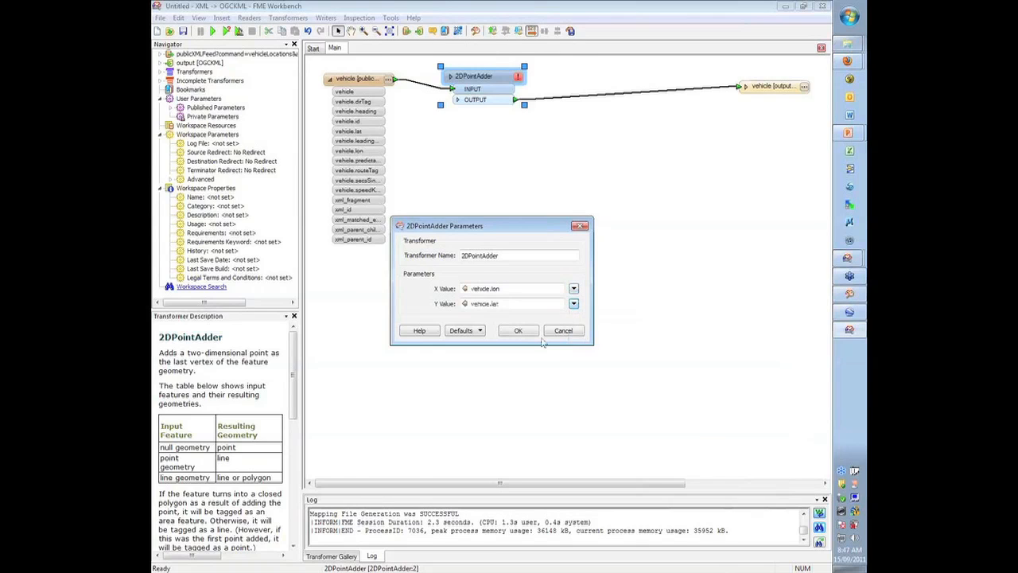
click(519, 329)
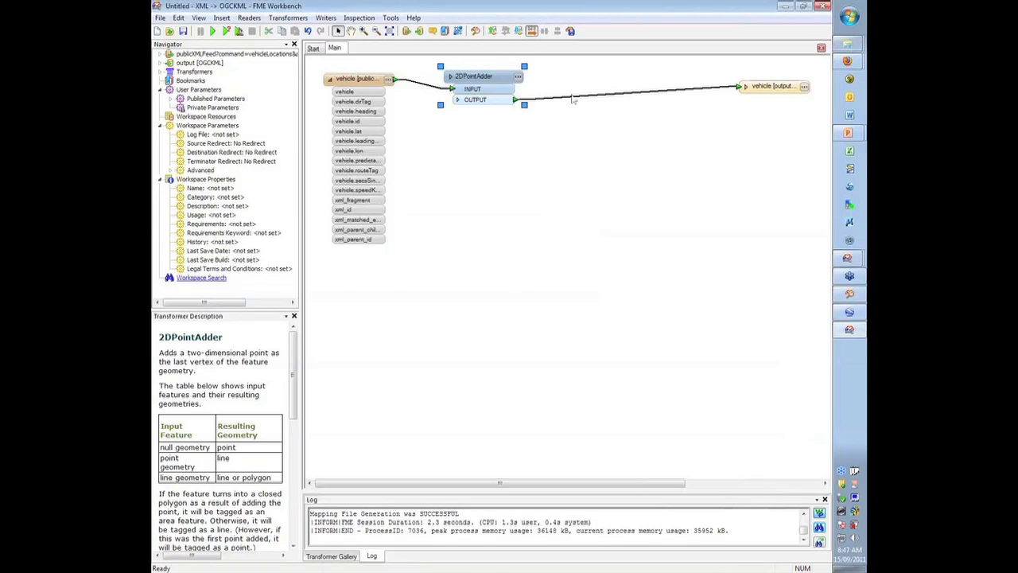
- Add a CoordinateSystemSetter after the 2DPointAdder and confirm its coordinate system parameters
text(coordin)
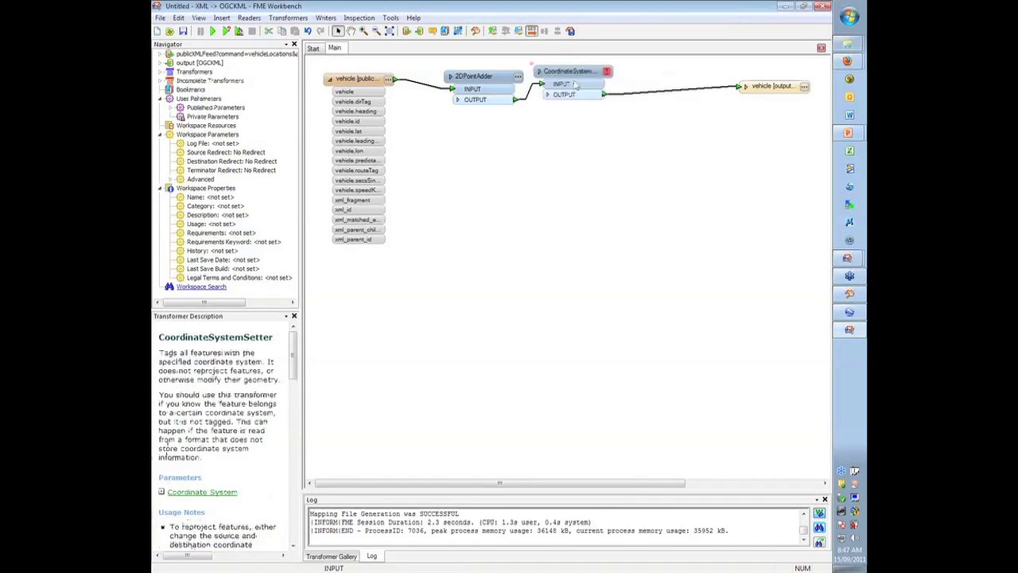
click(569, 76)
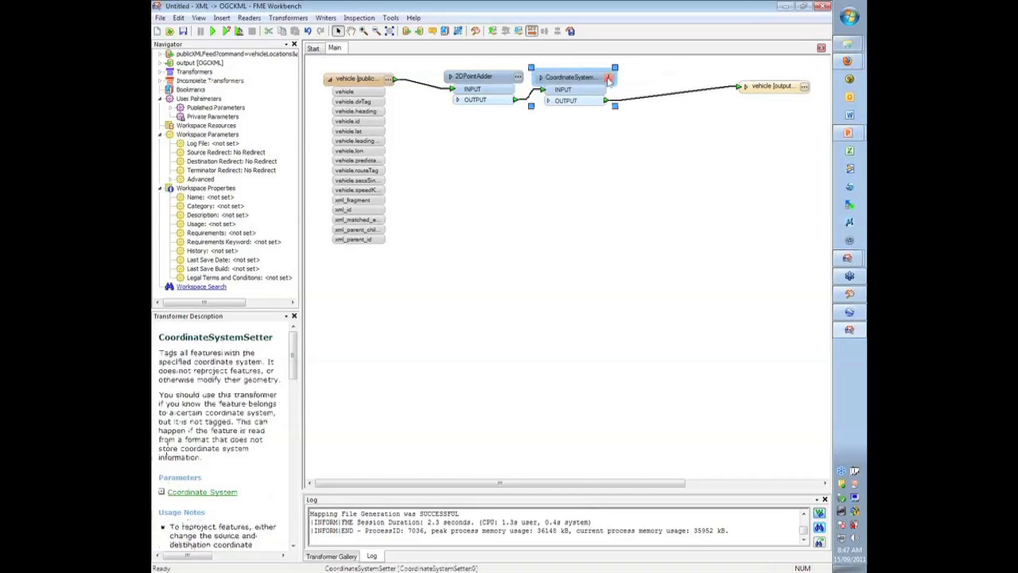
double_click(572, 76)
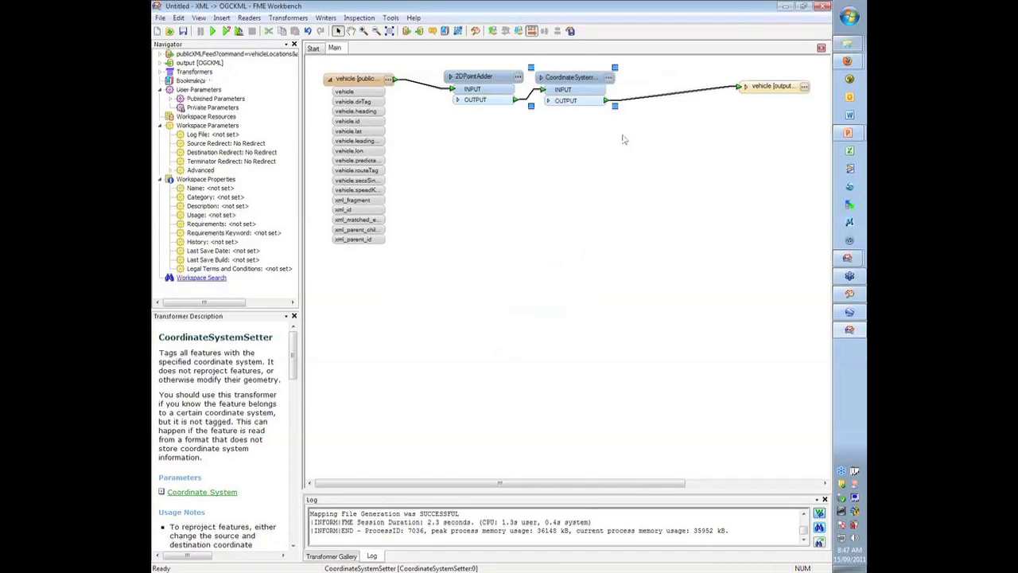
click(672, 94)
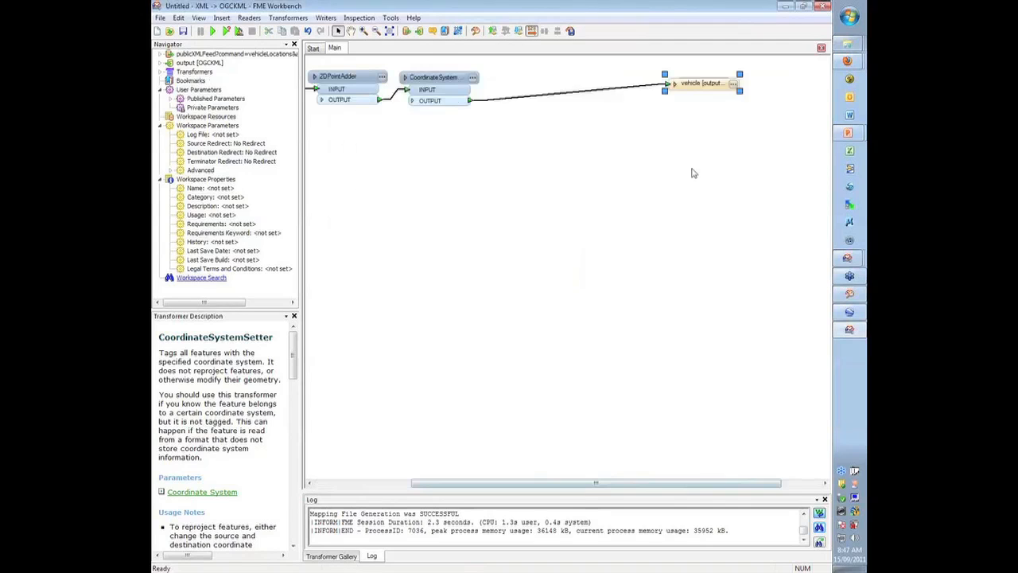
- Insert a Tester after the CoordinateSystemSetter, connected through its PASSED output to the writer
drag(699, 82, 760, 89)
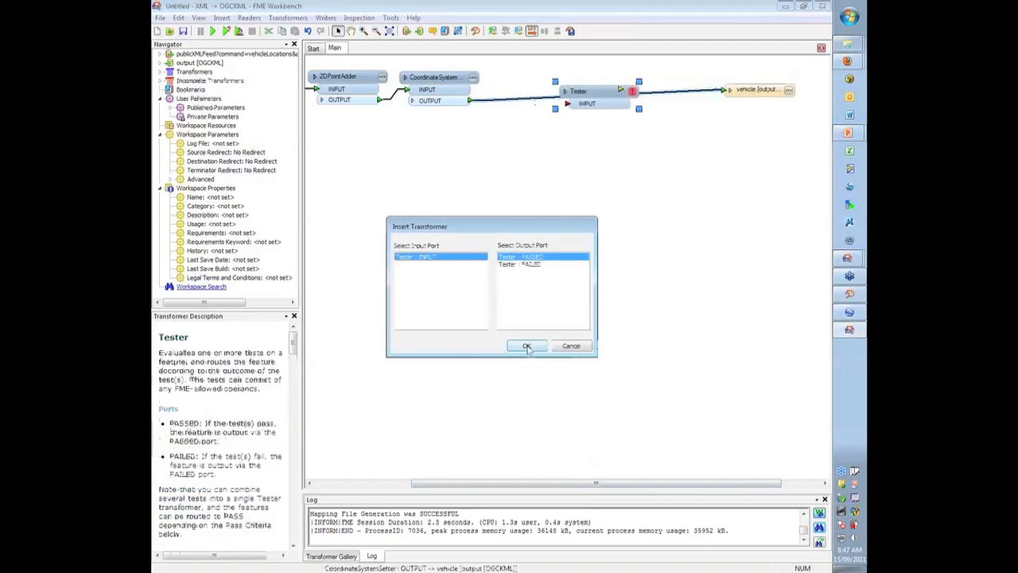
click(526, 345)
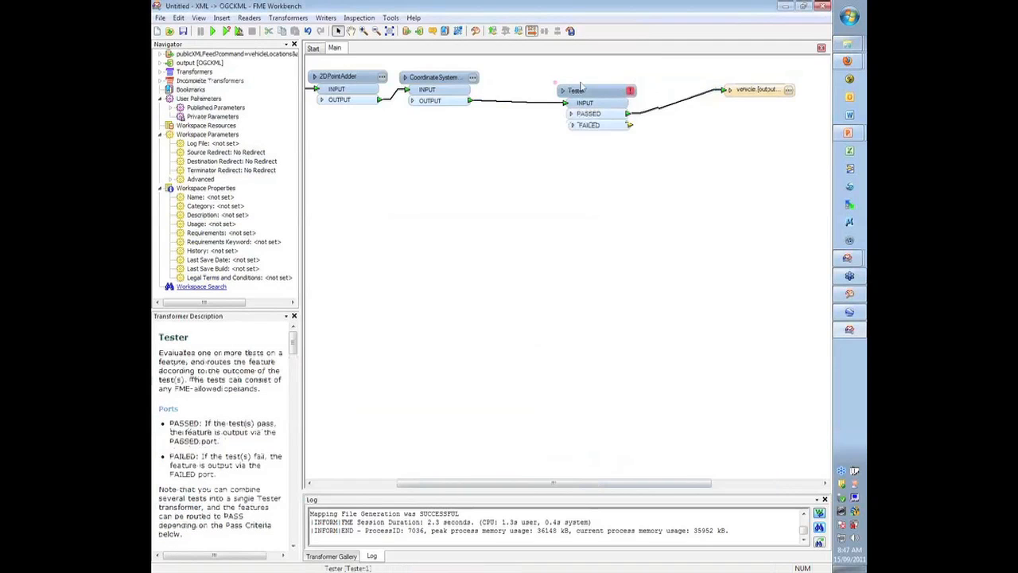
drag(601, 89, 544, 79)
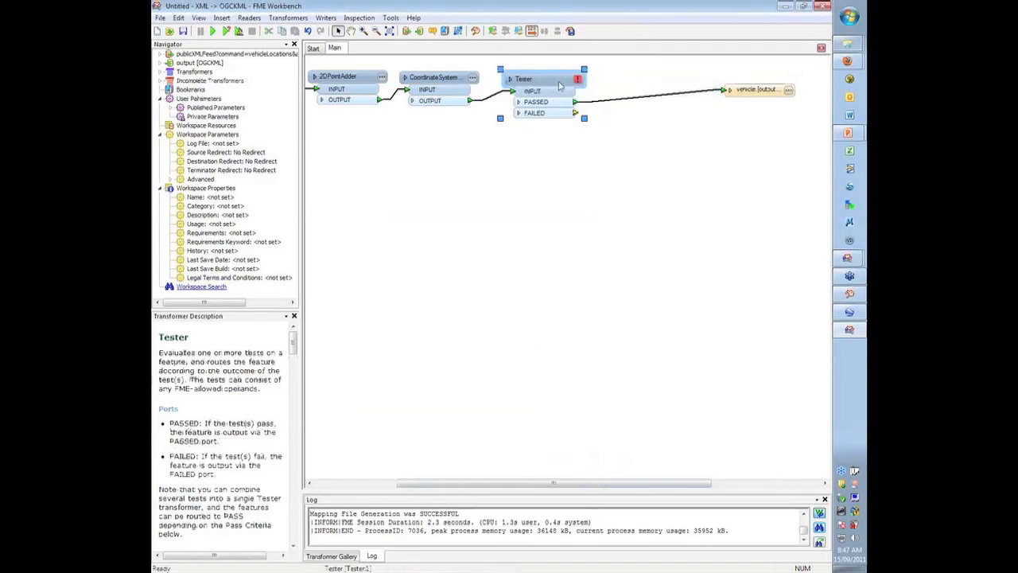
double_click(523, 79)
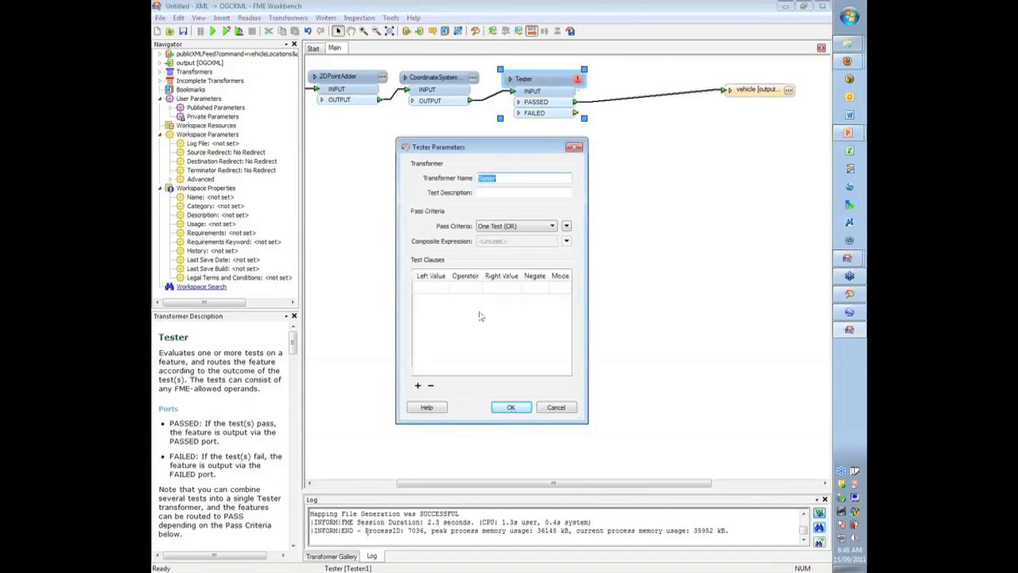
- Define the Tester's vehicle-attribute test clause with the = operator and confirm it
click(442, 286)
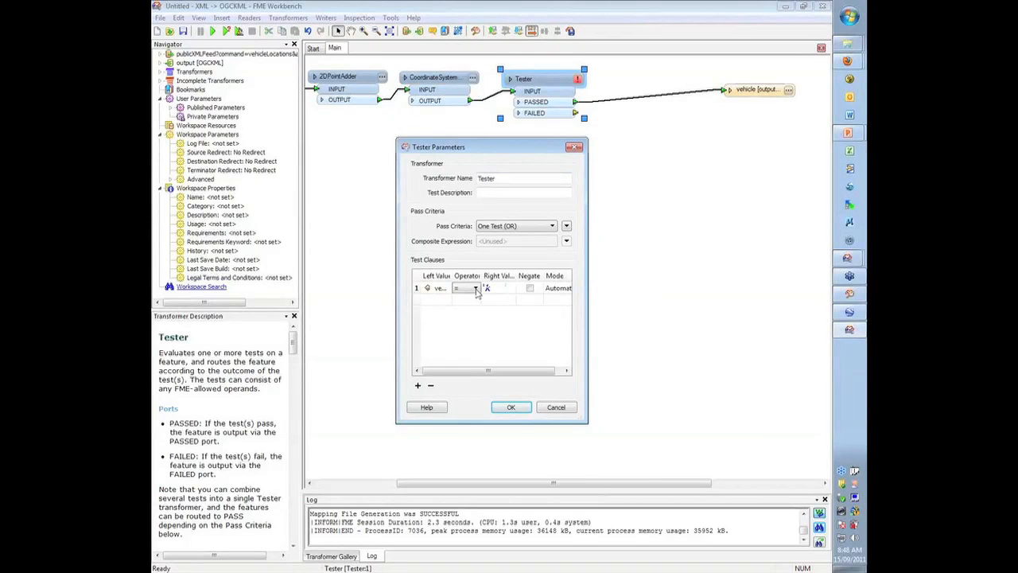
click(474, 288)
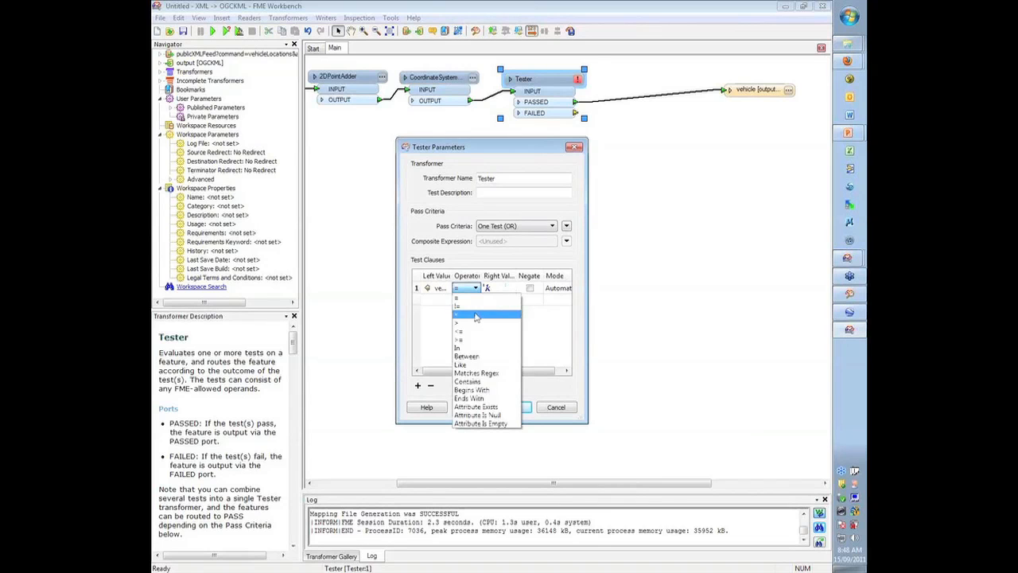
click(458, 321)
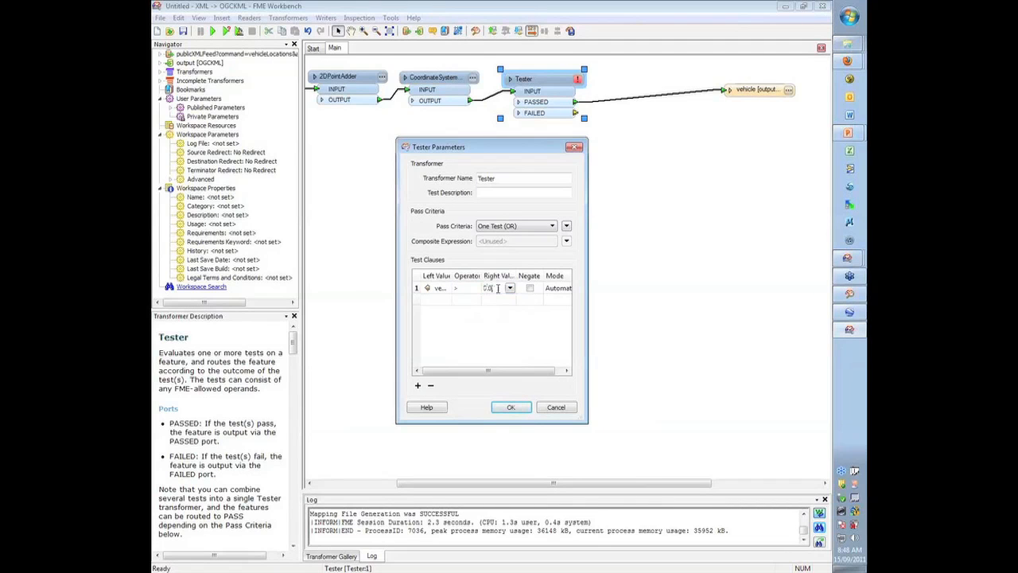
click(510, 407)
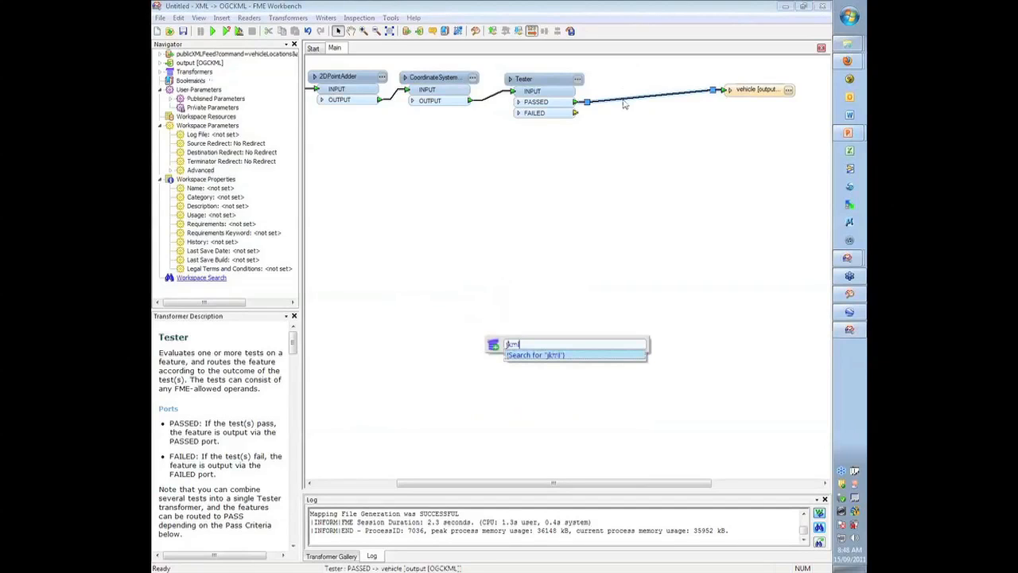
- Add a KMLStyler after the Tester's PASSED output and choose a point icon for passed features
text(kml)
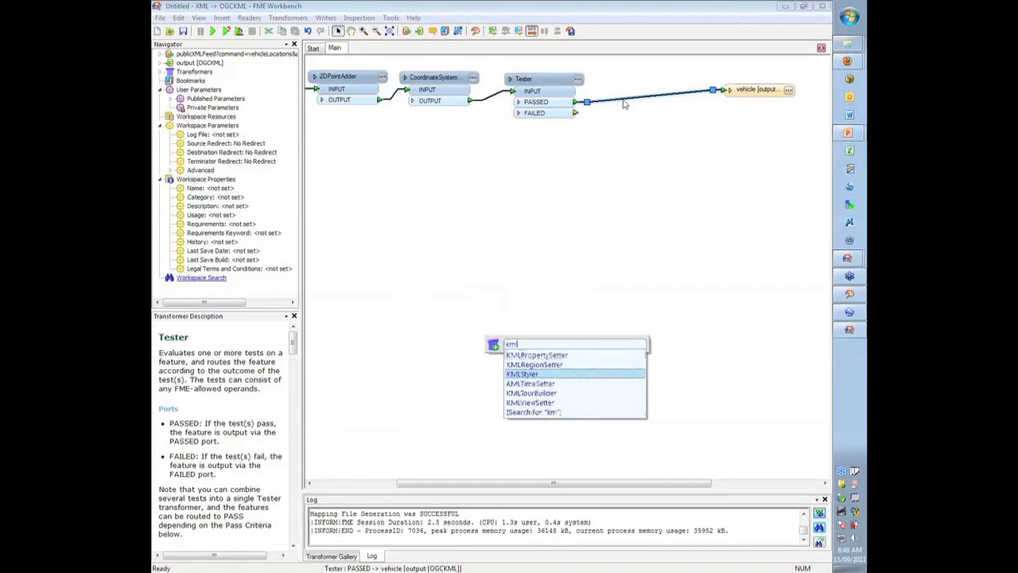
click(522, 374)
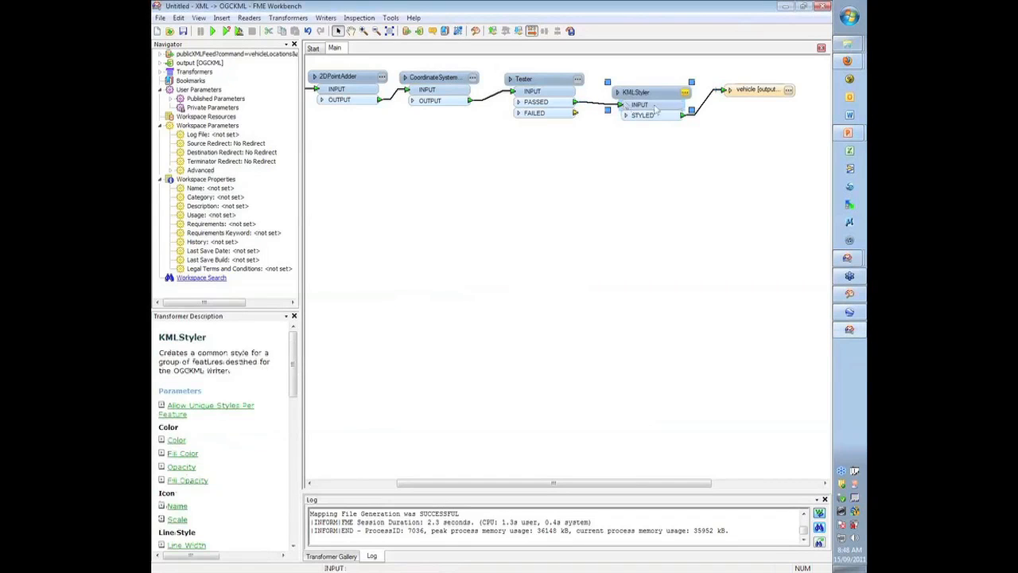
double_click(636, 90)
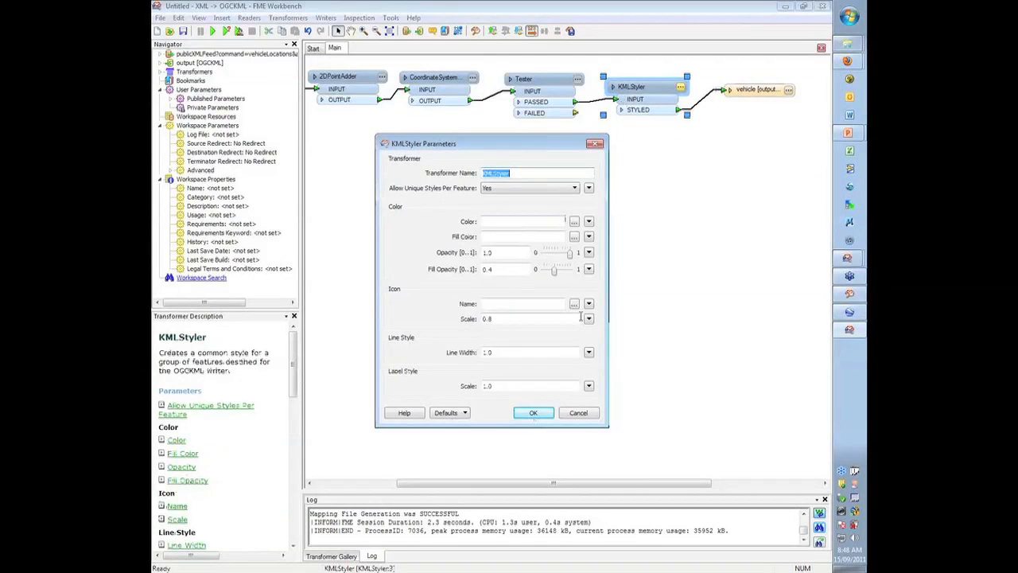
click(574, 304)
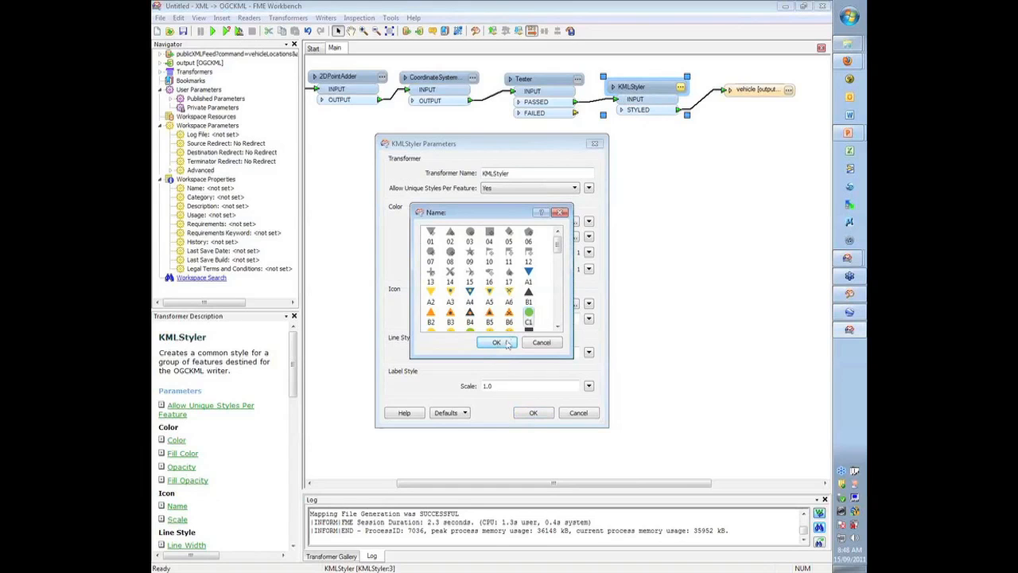
click(496, 342)
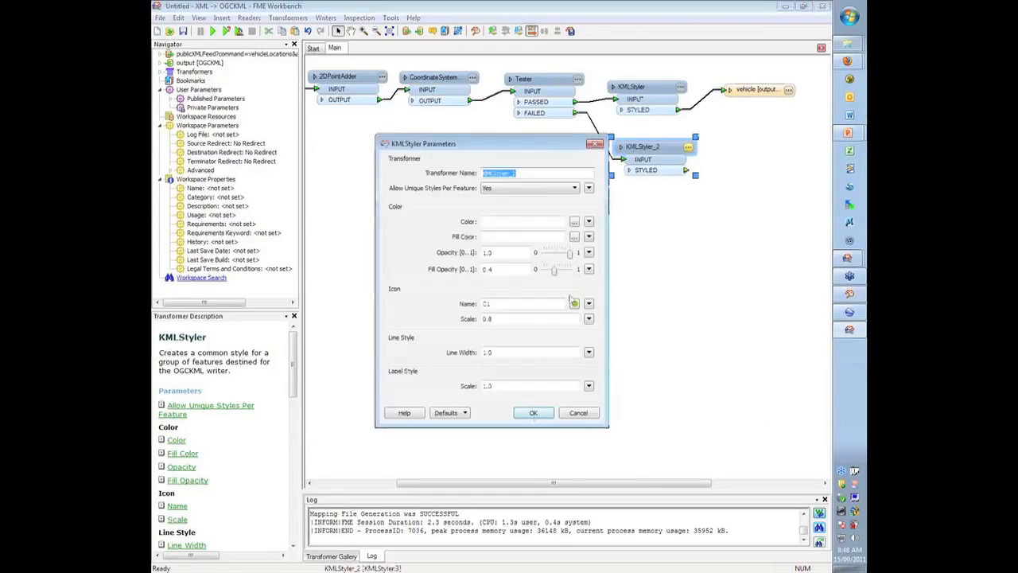
- Browse the icon choices for the second KMLStyler on the FAILED output
click(572, 302)
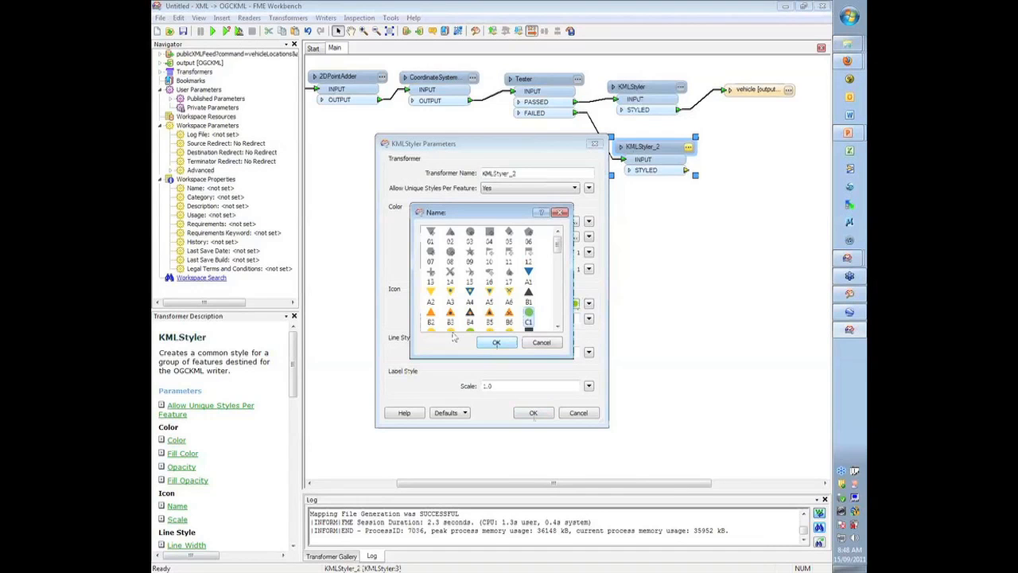
scroll(down, 3)
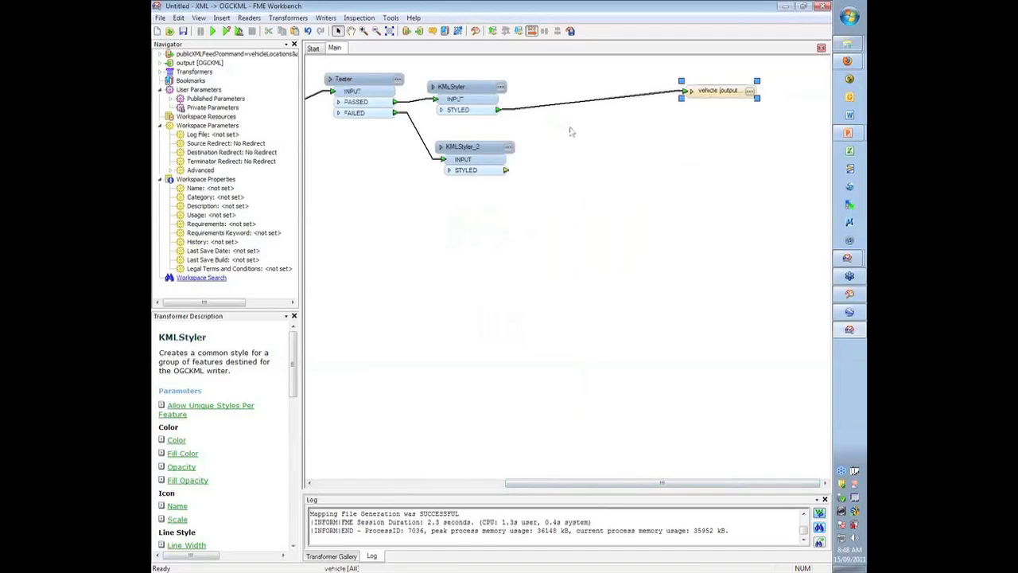
- Feed KMLStyler_2 into a new KMLPropertySetter before the writer and choose its Name attribute
drag(505, 171, 684, 91)
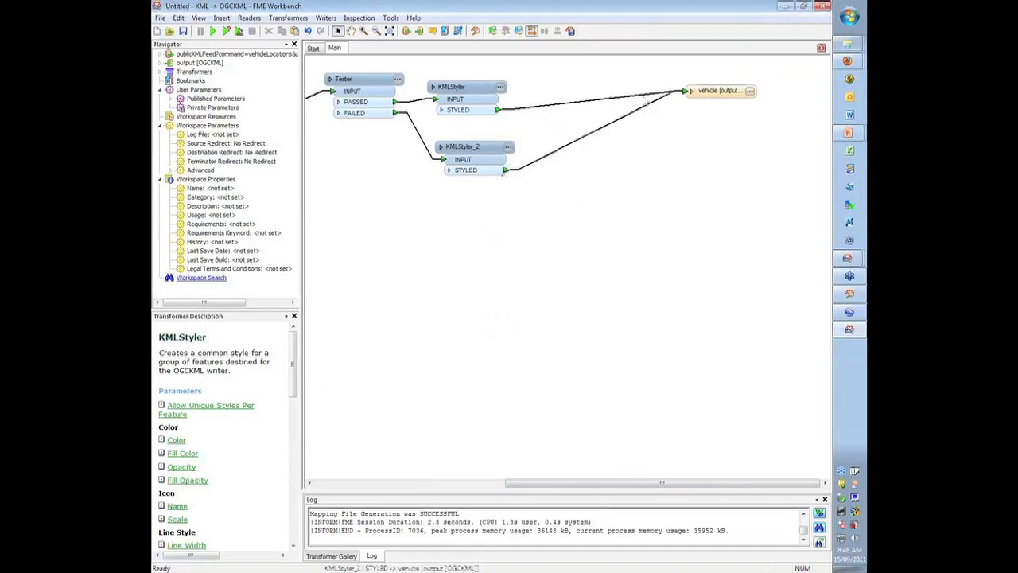
click(596, 131)
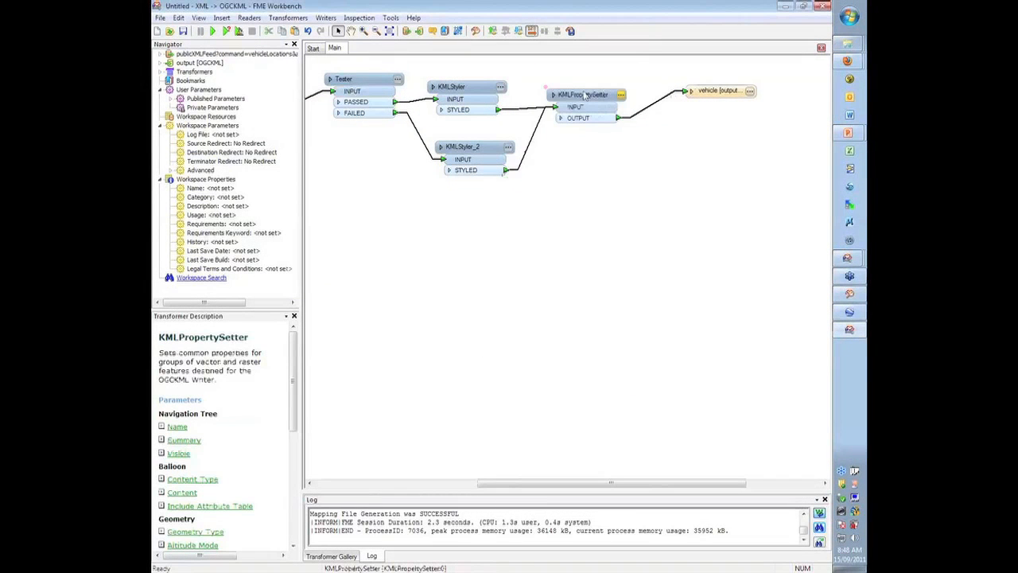
double_click(582, 94)
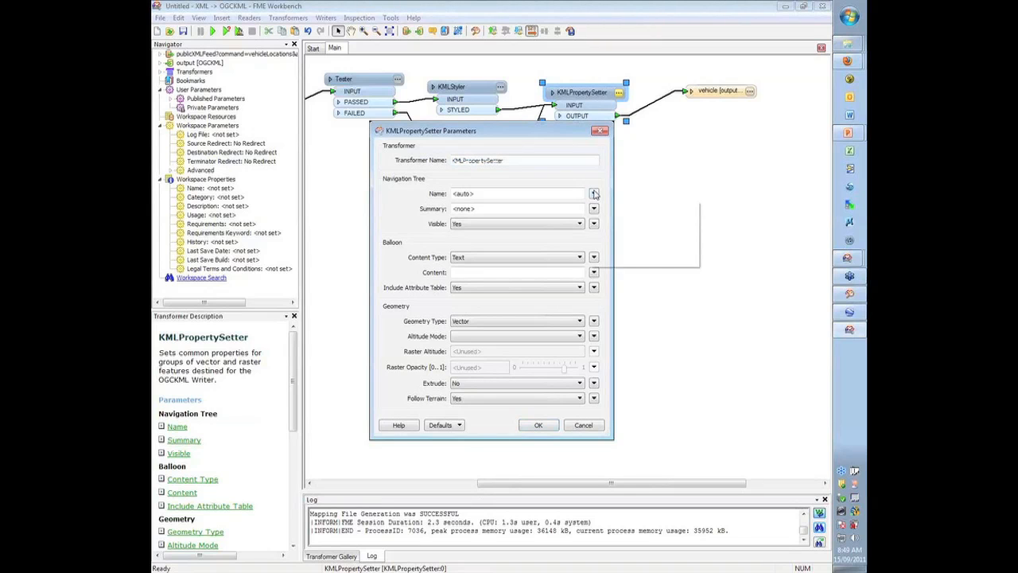
click(593, 194)
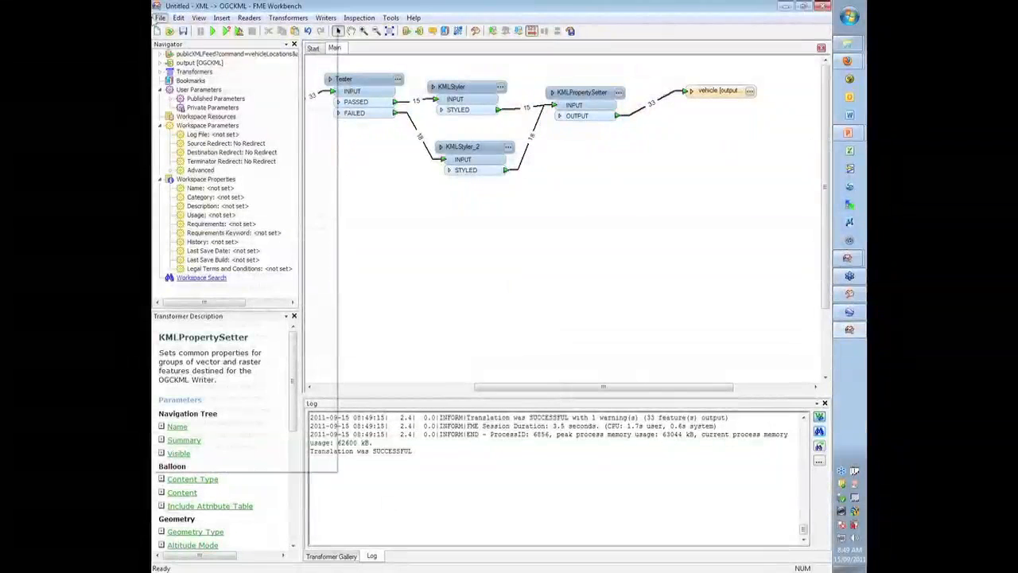
- Start the Publish to FME Server wizard from the File menu
click(161, 17)
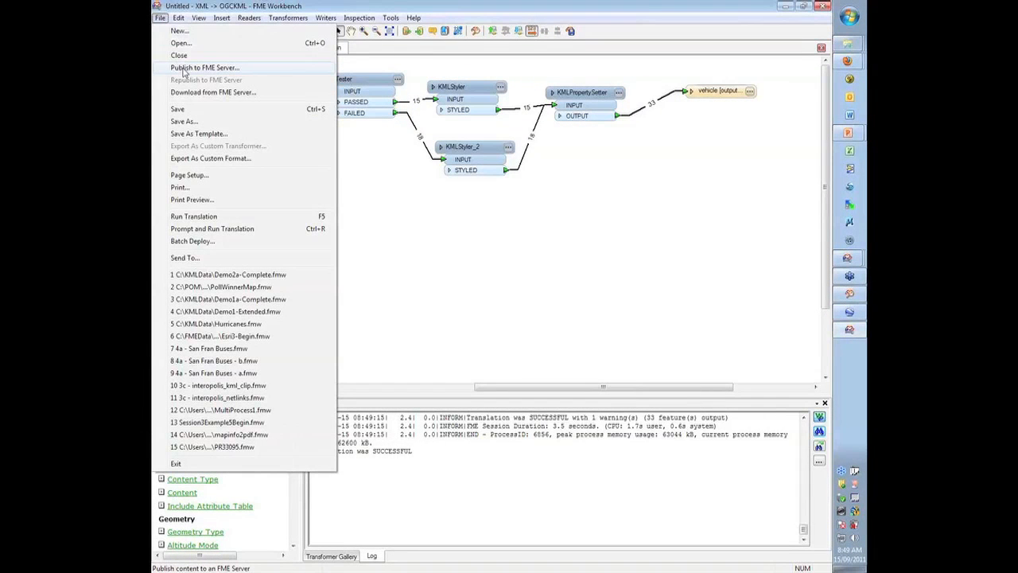
click(203, 67)
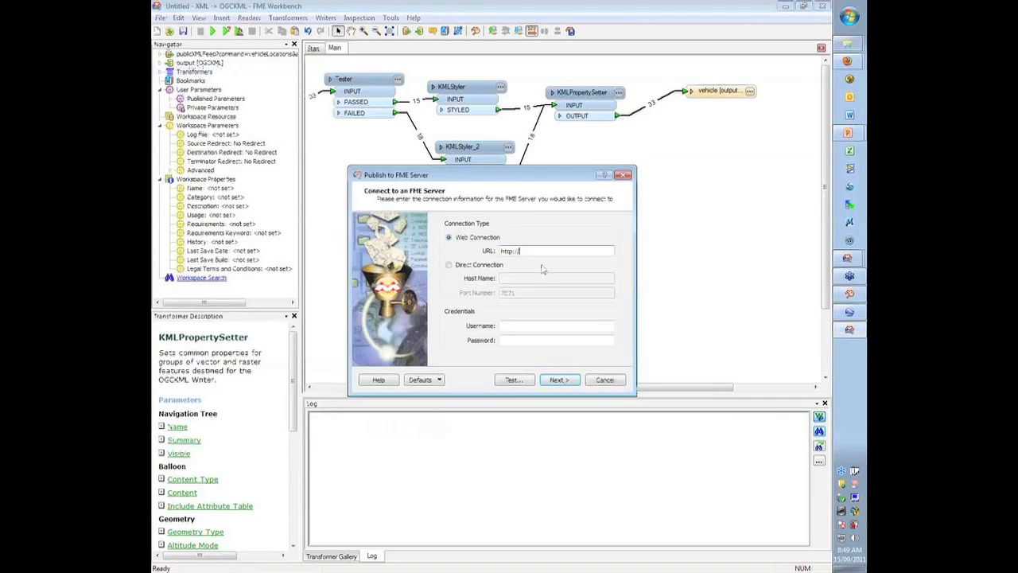
- Connect to the localhost FME Server with the entered credentials
text(localhost)
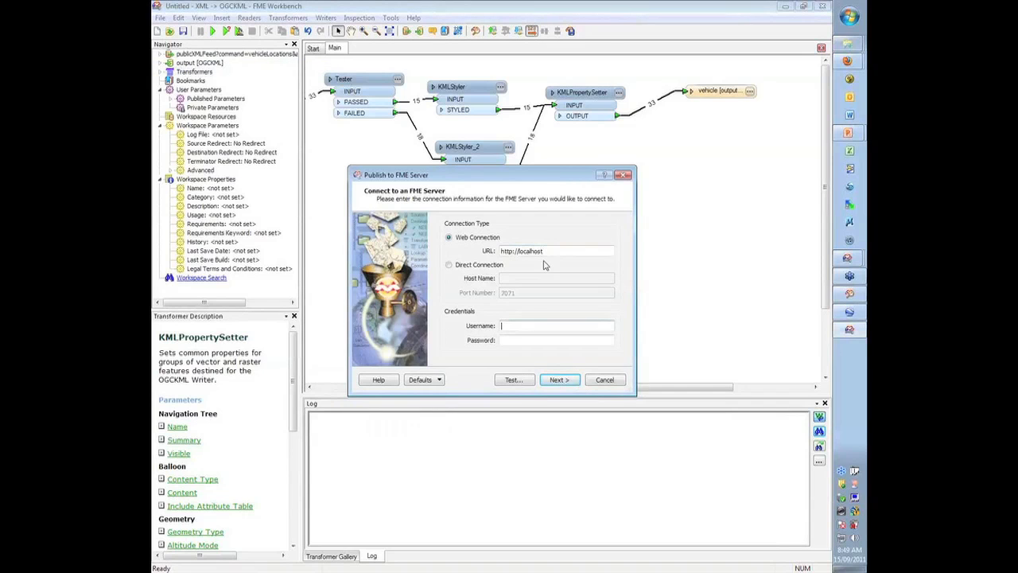
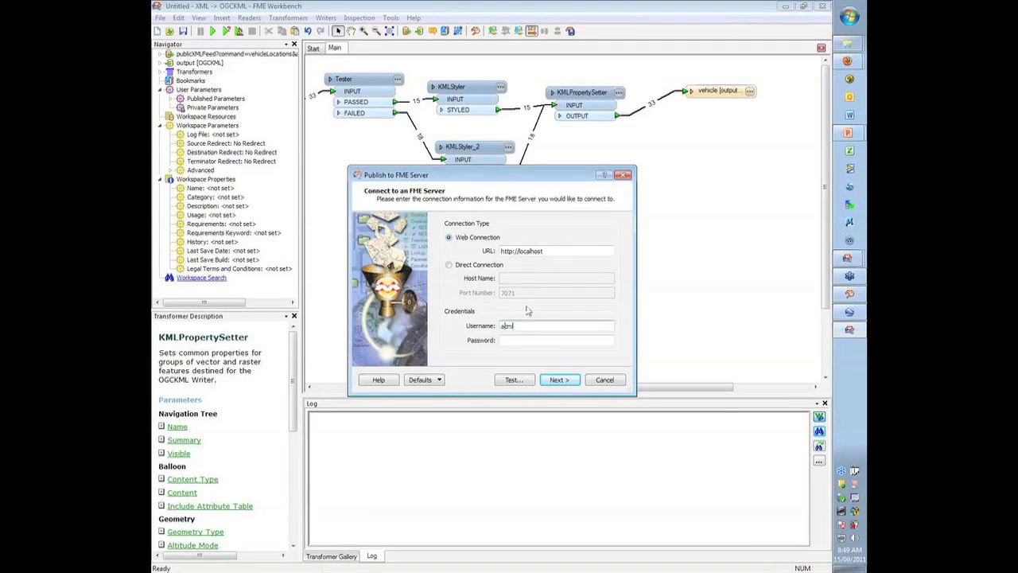
click(512, 379)
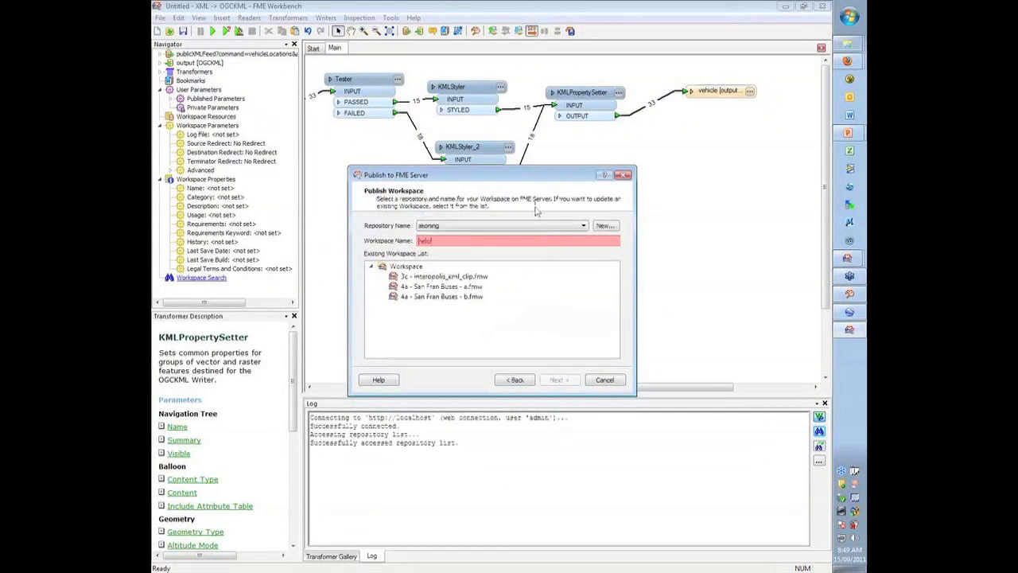
- Publish the workspace as hello.fmw with the KML Network Link service registered
text(hello.fmw)
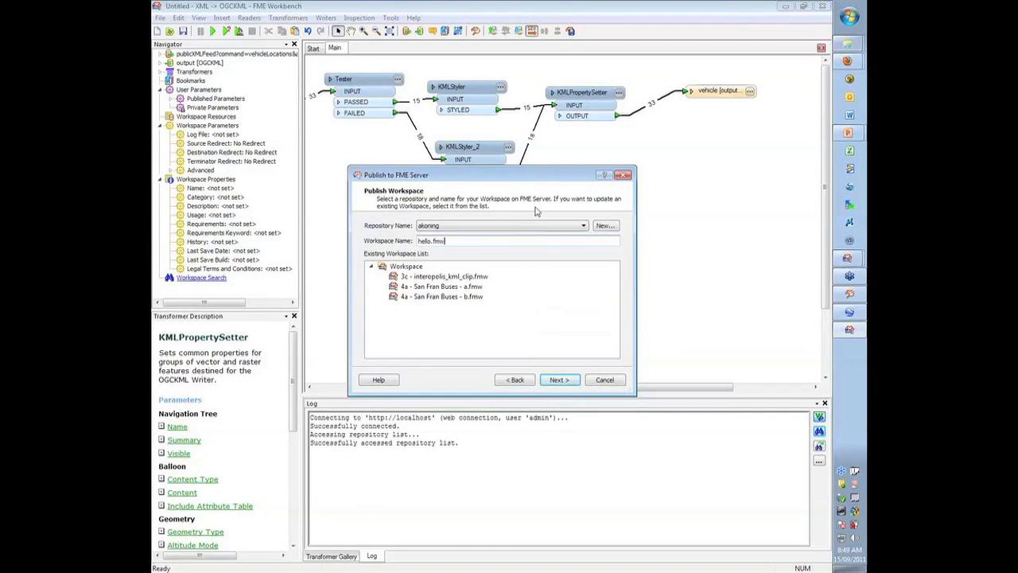
click(560, 378)
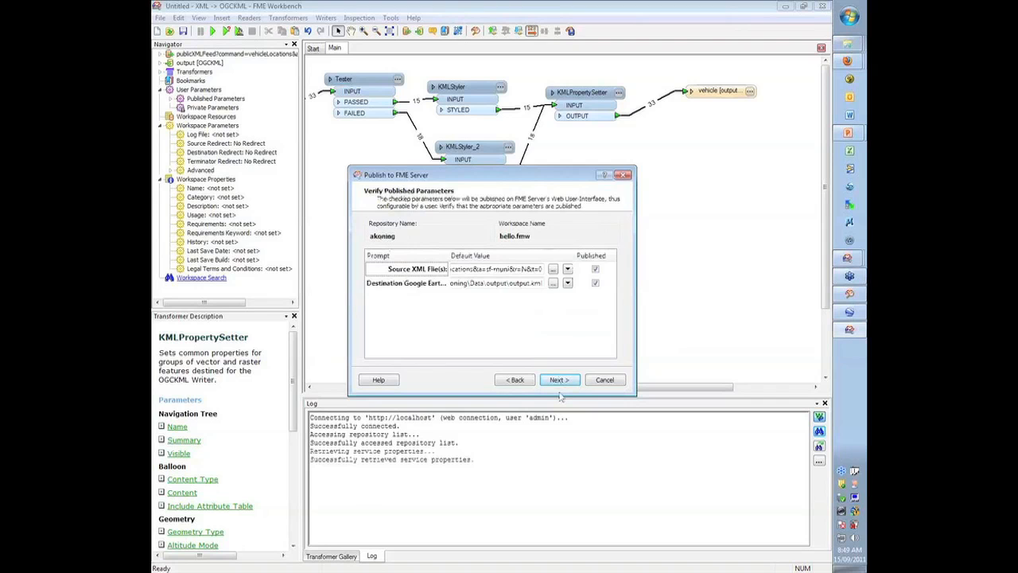
click(560, 379)
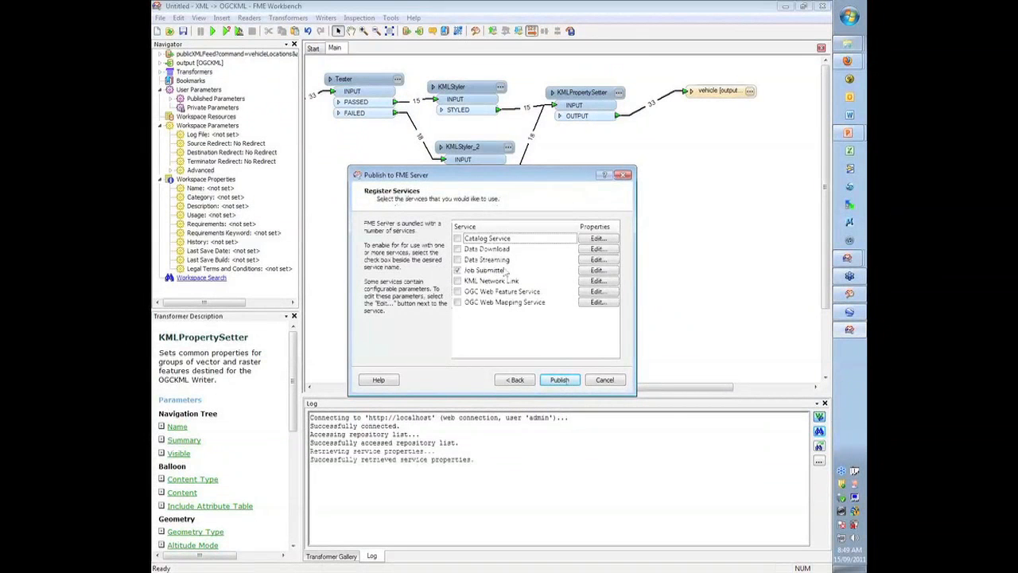
click(560, 379)
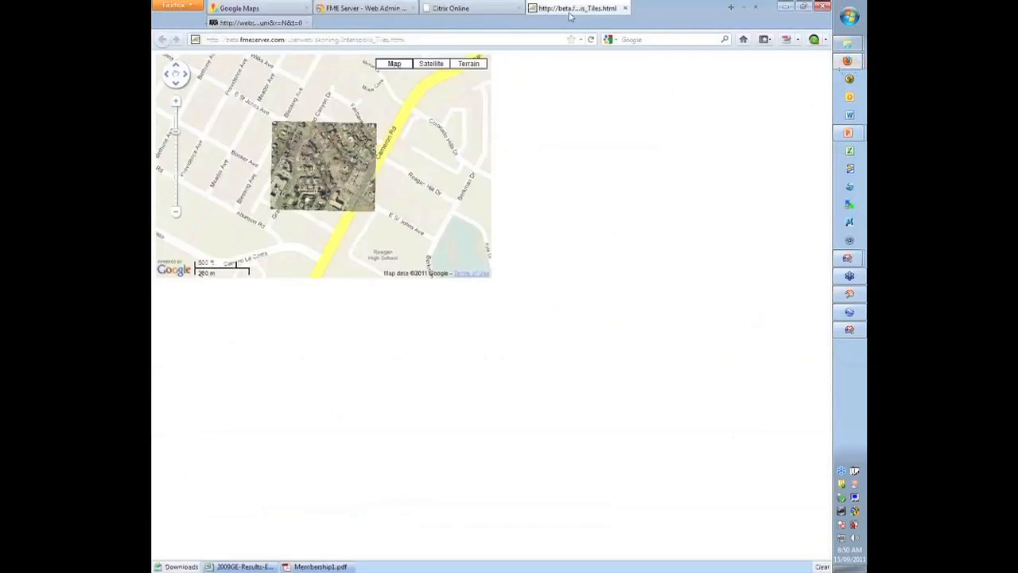
- Sign in to the FME Server Web UI at beta.fmeserver.com/fmeserver
click(364, 8)
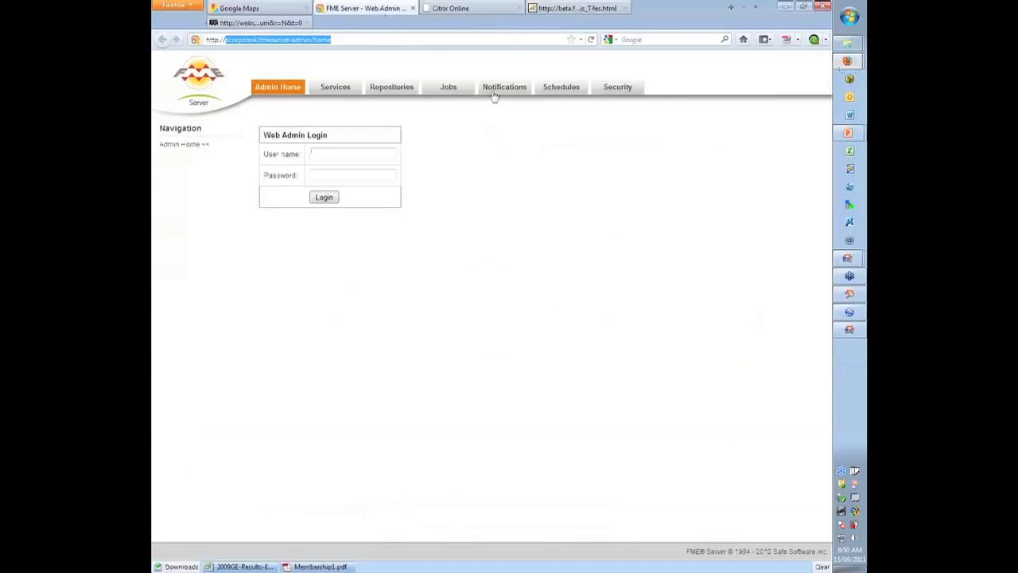
text(http://beta.fmeserver)
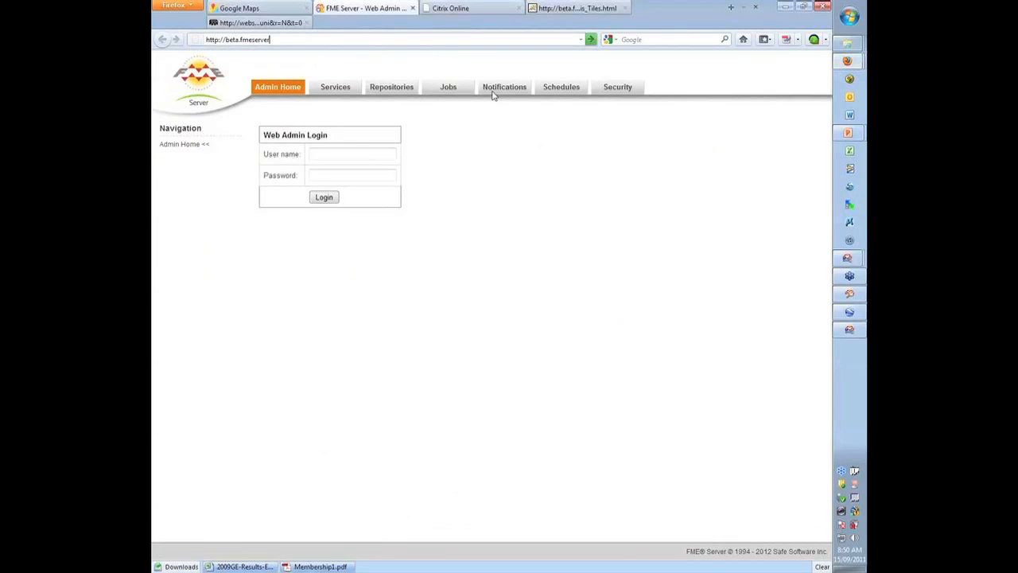
text(.com/fmeserver/services)
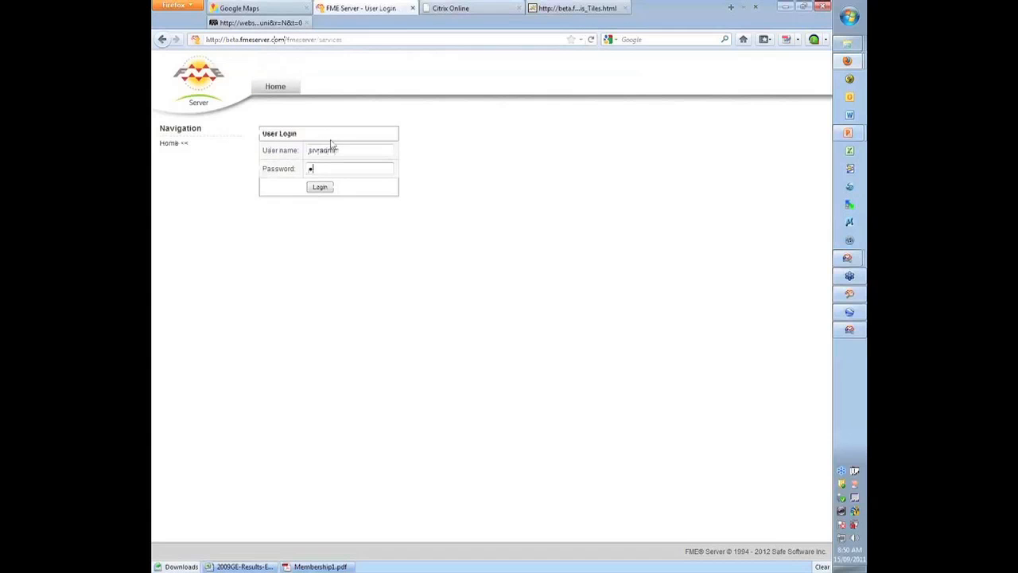
text(password)
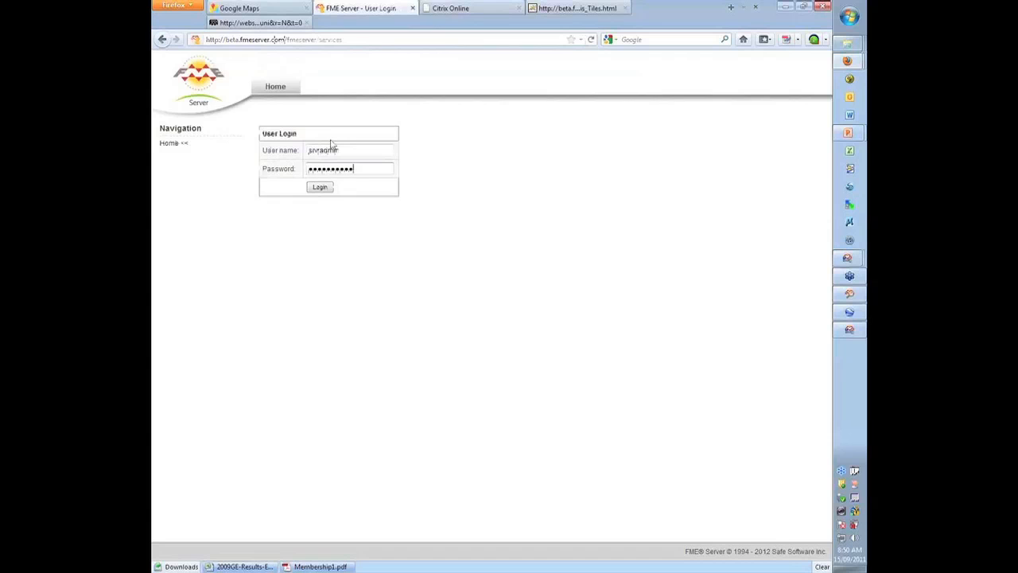
click(318, 187)
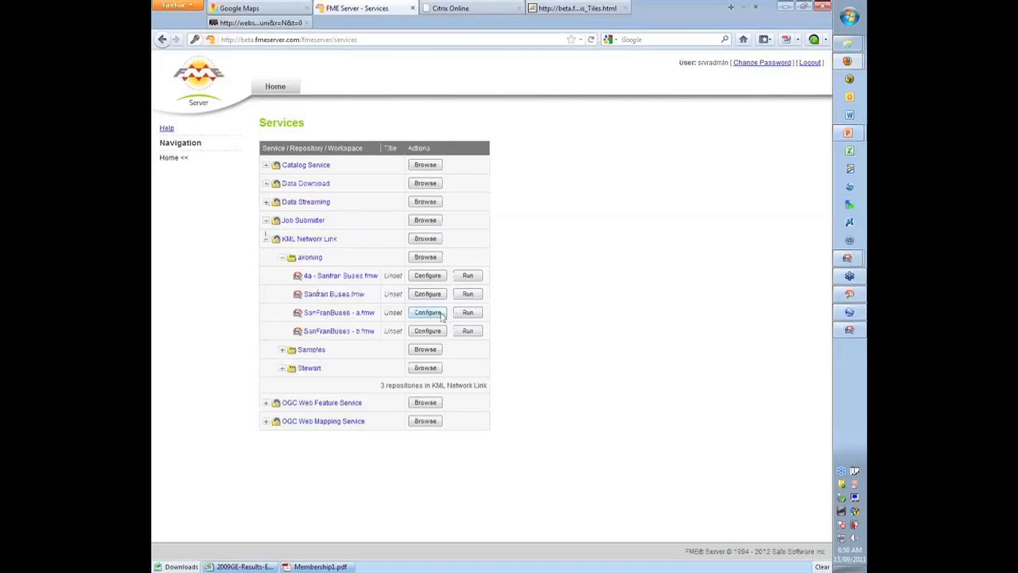
- Run the SanFranBuses KML Network Link workspace and accept the returned KML file
click(468, 311)
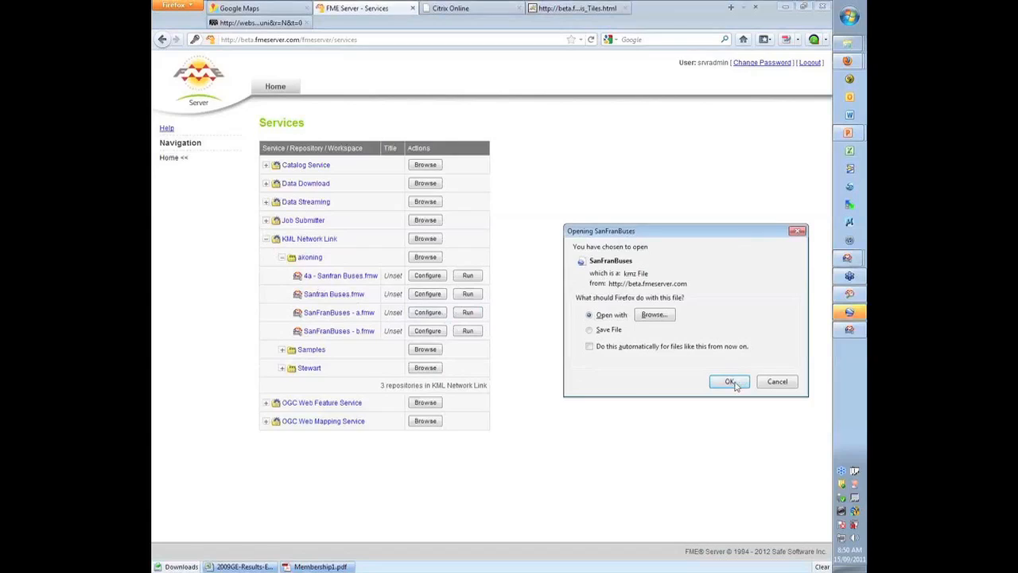
click(729, 382)
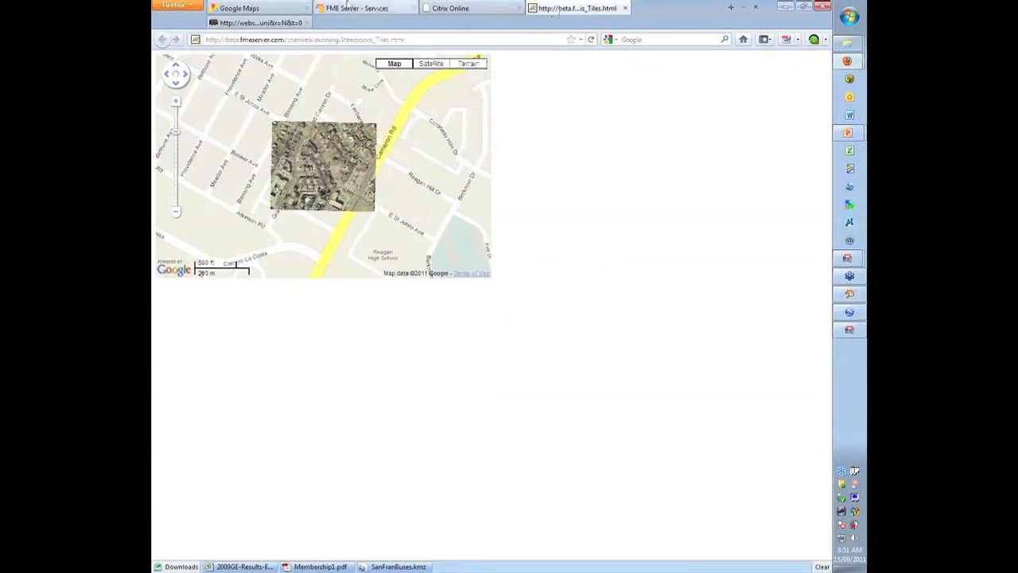
- Run the SanFranBuses workspace again from the Services page and accept its KML file
click(358, 8)
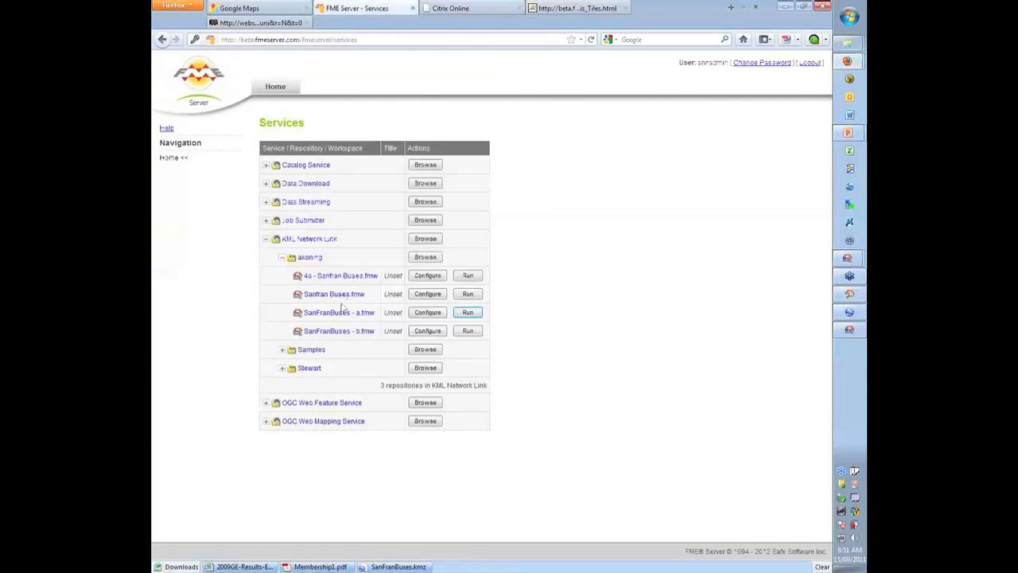
click(468, 311)
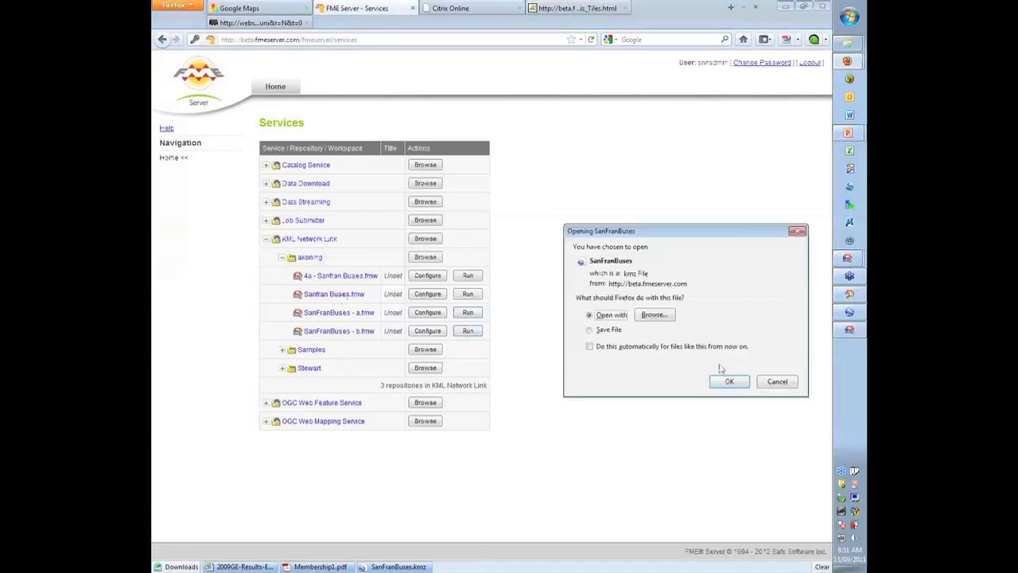
click(729, 381)
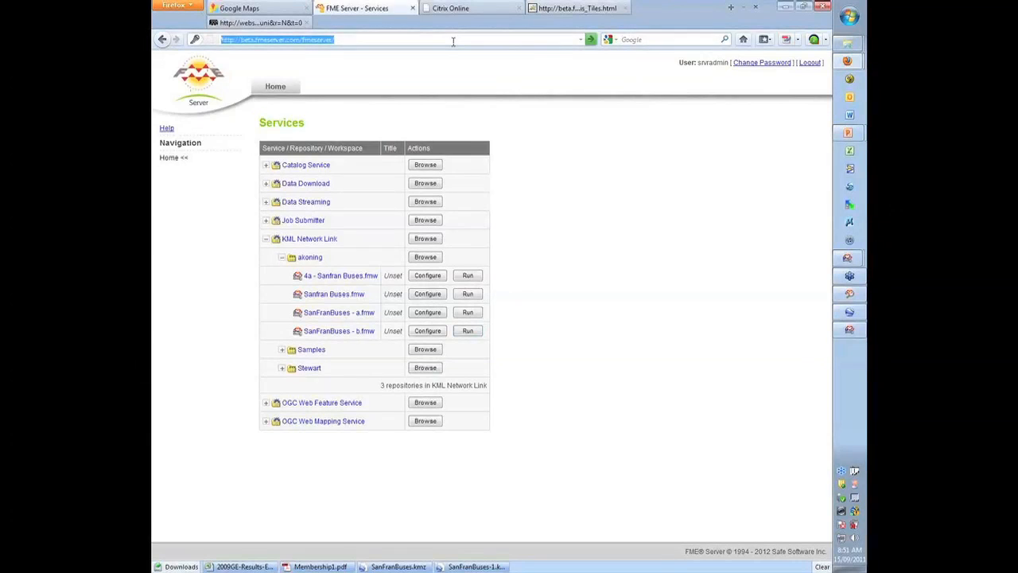
- Browse FMEpedia's FME Server Data Streaming sample category
text(fmeped)
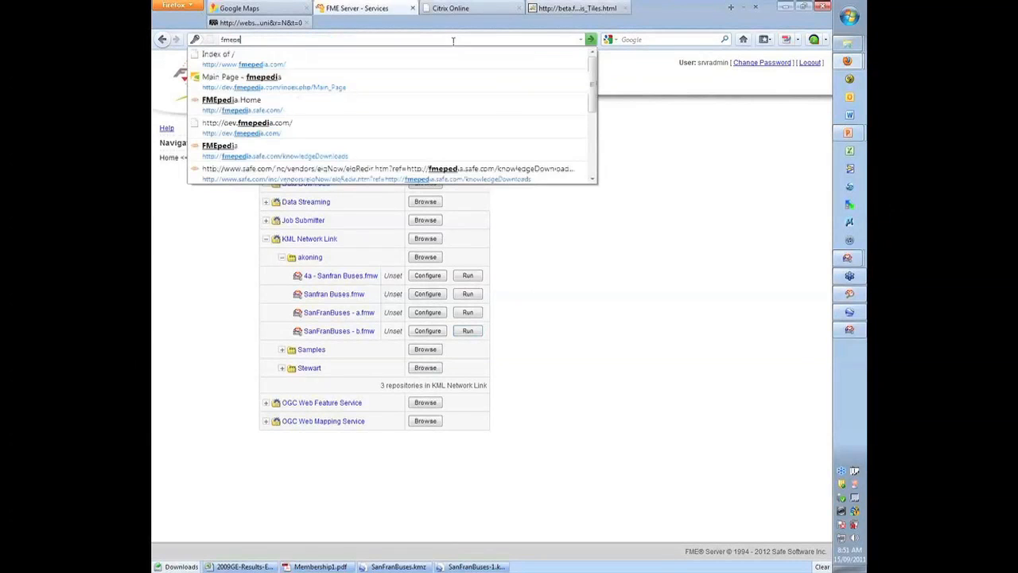
click(232, 105)
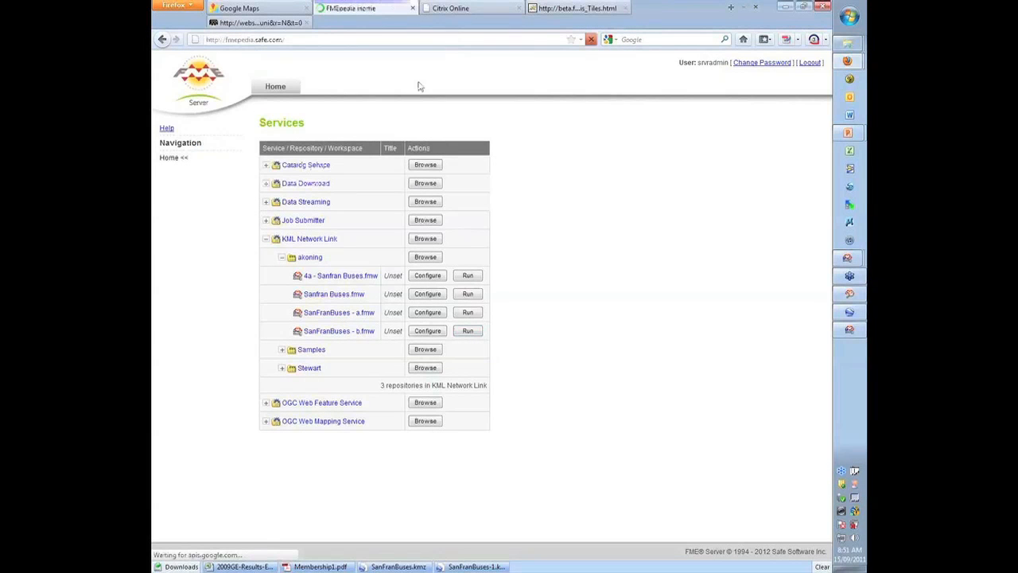
click(350, 8)
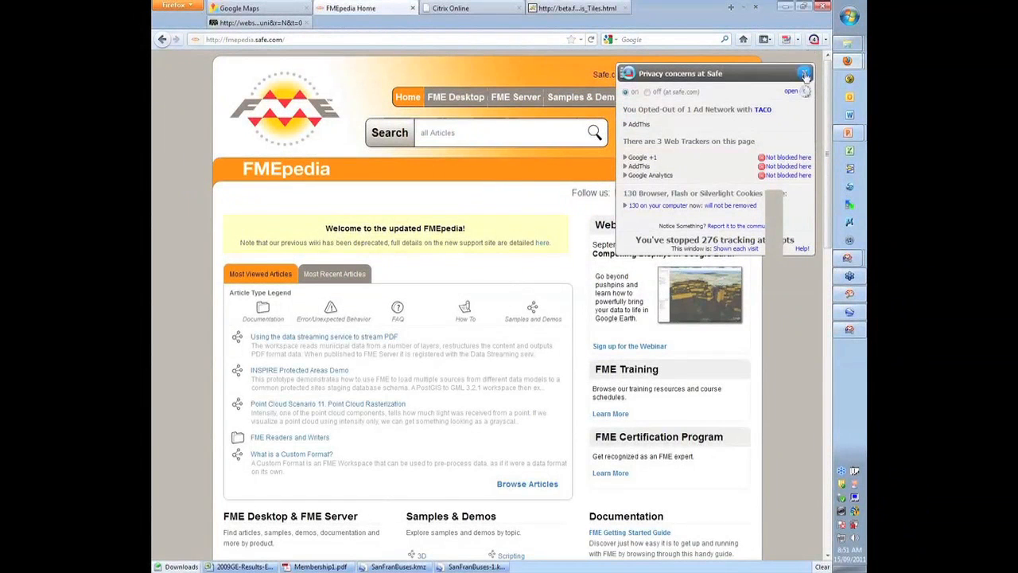
click(804, 73)
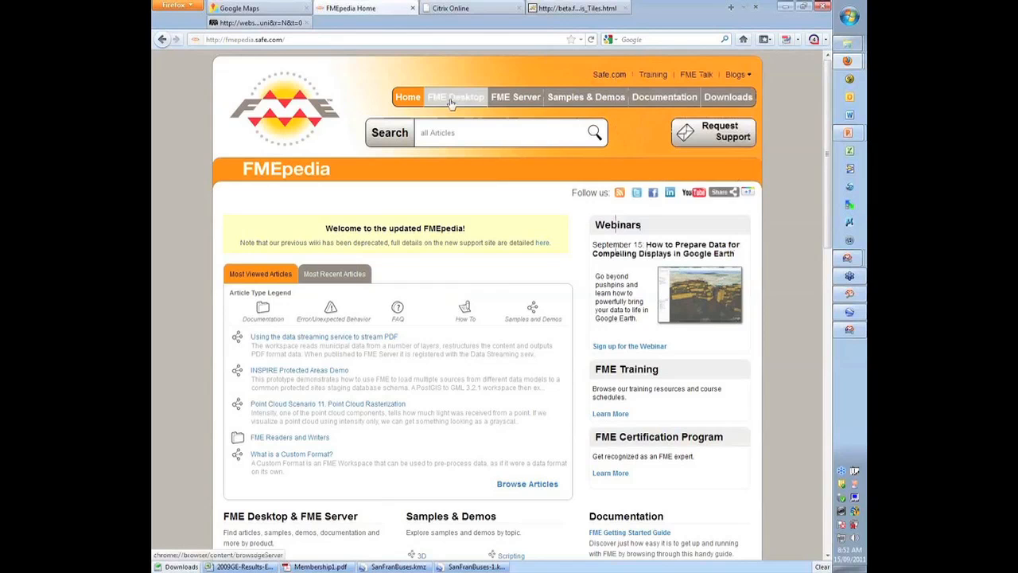
click(515, 97)
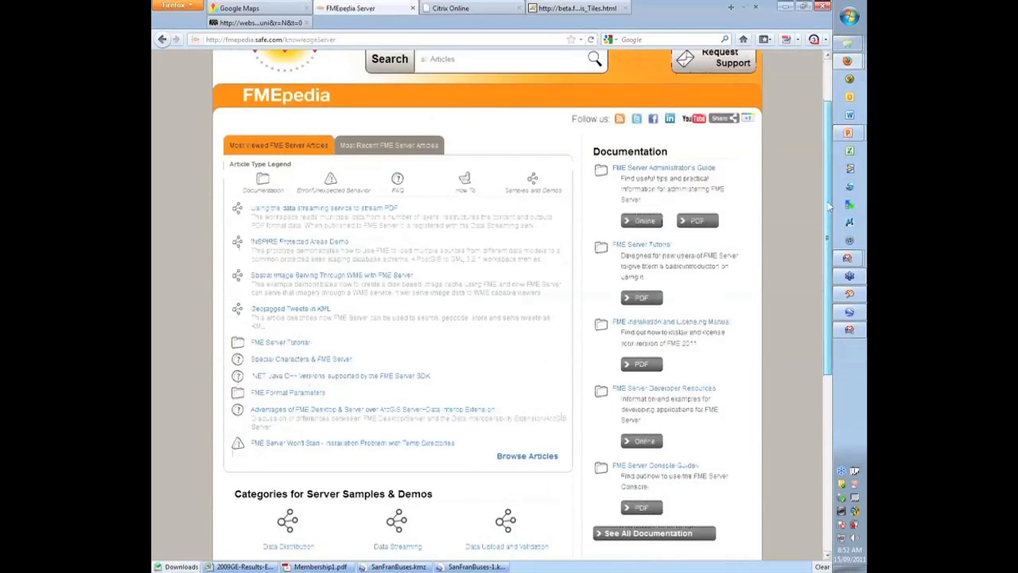
click(398, 366)
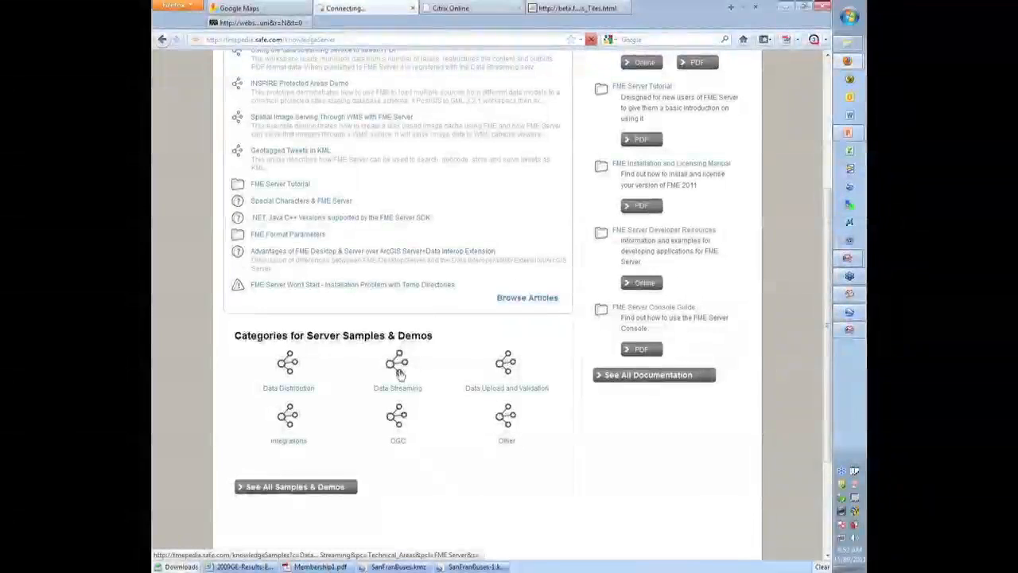
click(398, 364)
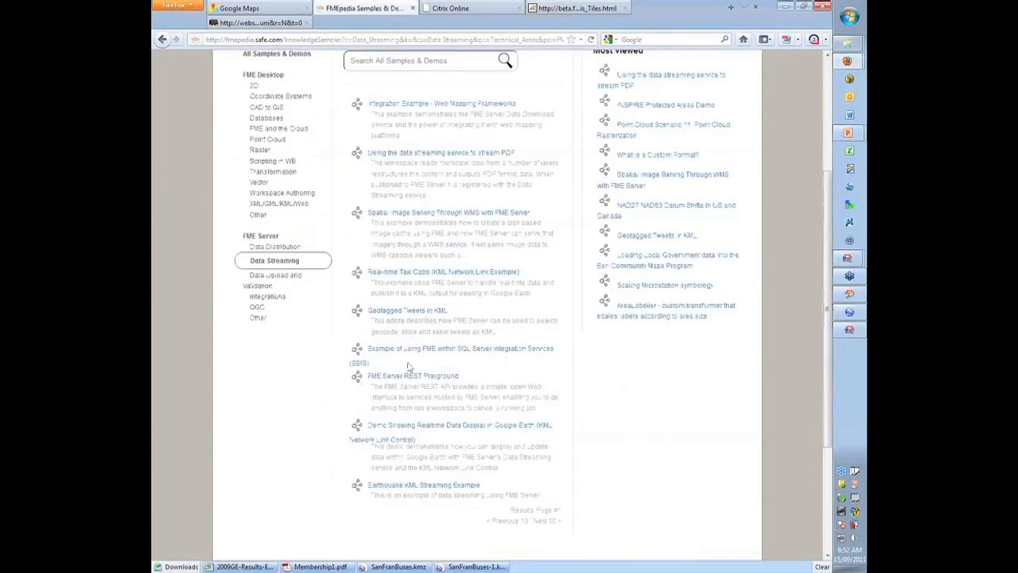
- Run the Realtime Data Display demo's live Intersection Status KML and hand it to Google Earth
click(458, 425)
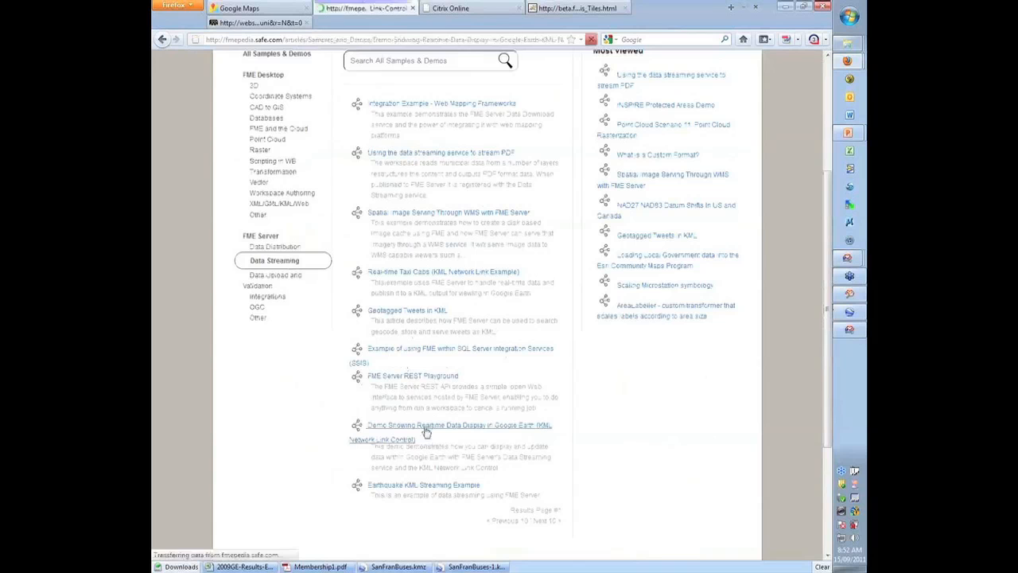
click(456, 424)
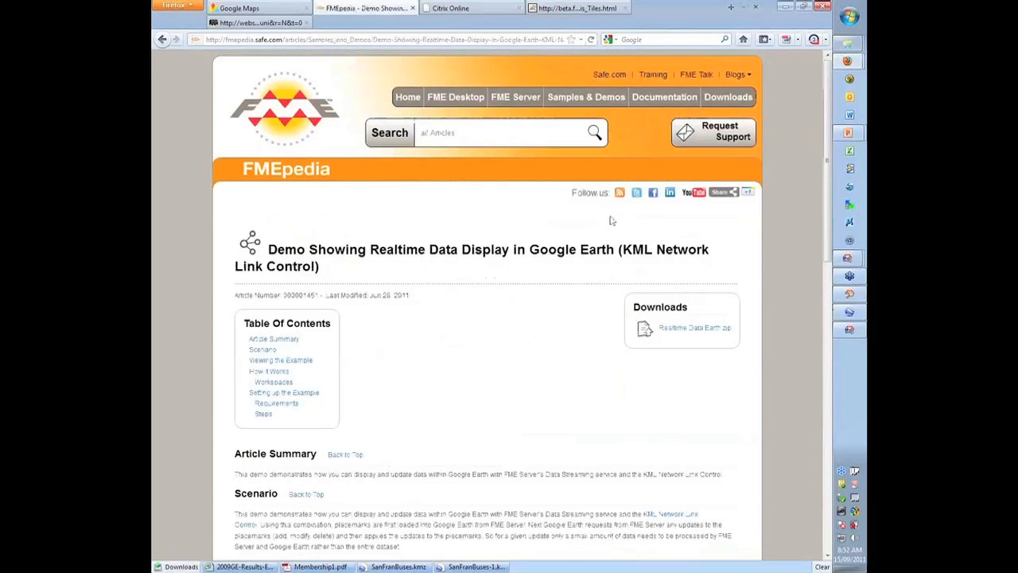
scroll(down, 3)
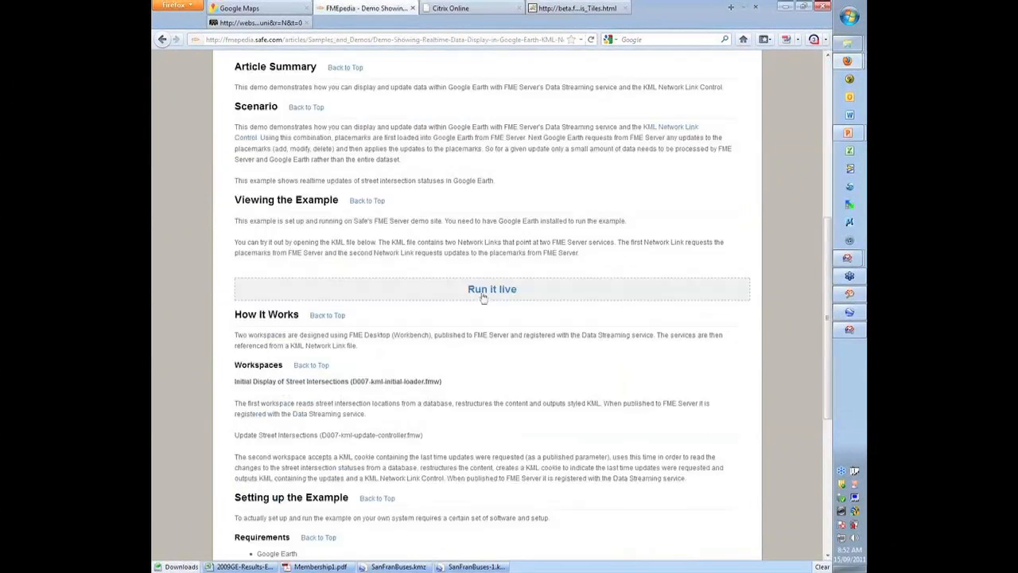
click(491, 289)
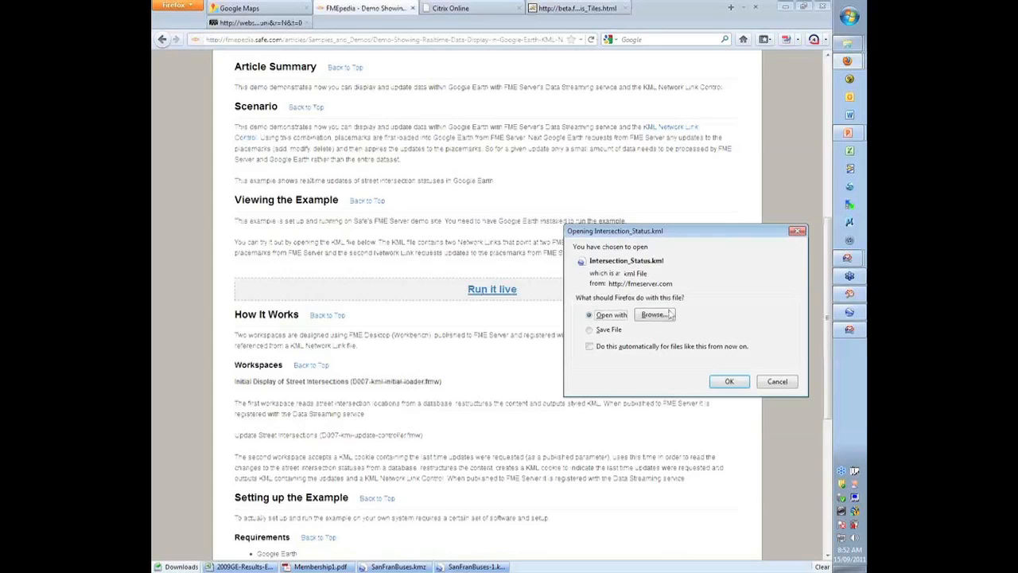
click(729, 382)
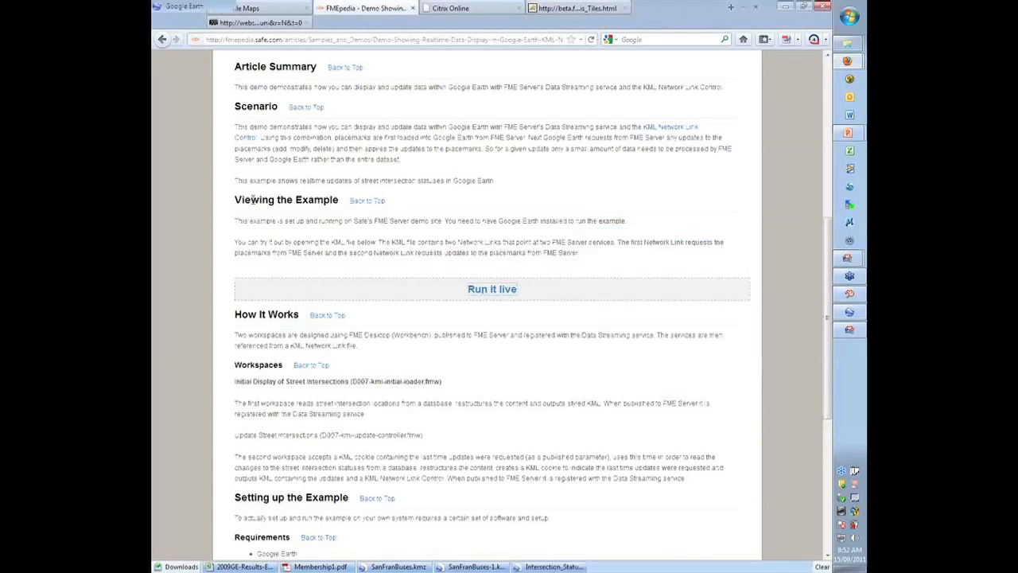
click(491, 289)
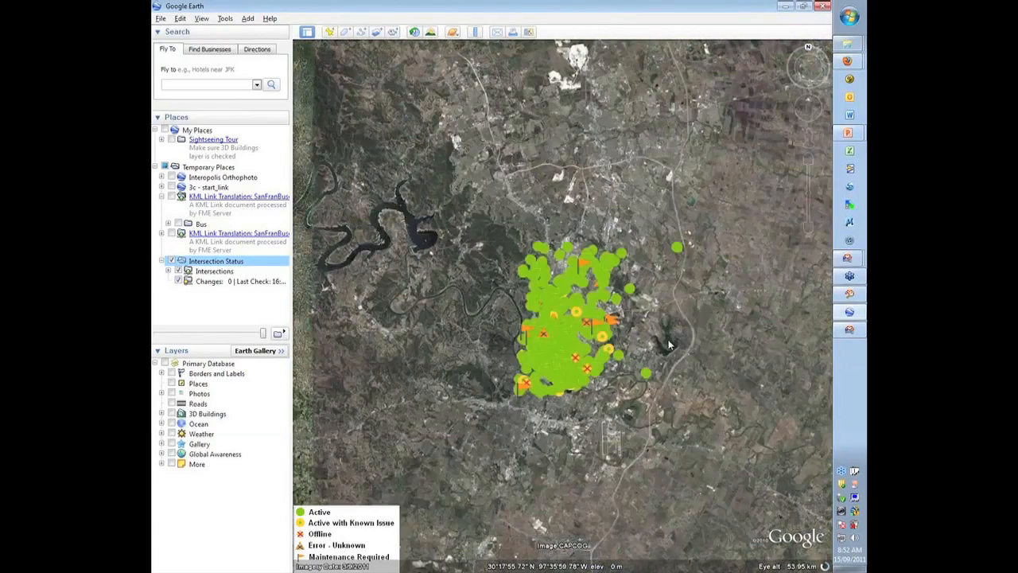
- Zoom into the colour-coded Intersection Status placemarks across the city
scroll(down, 3)
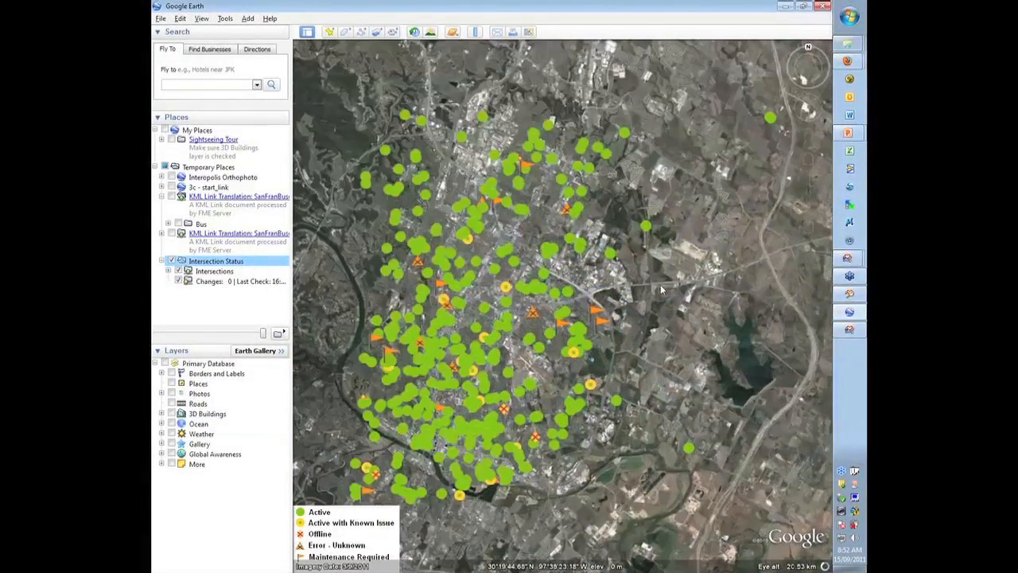